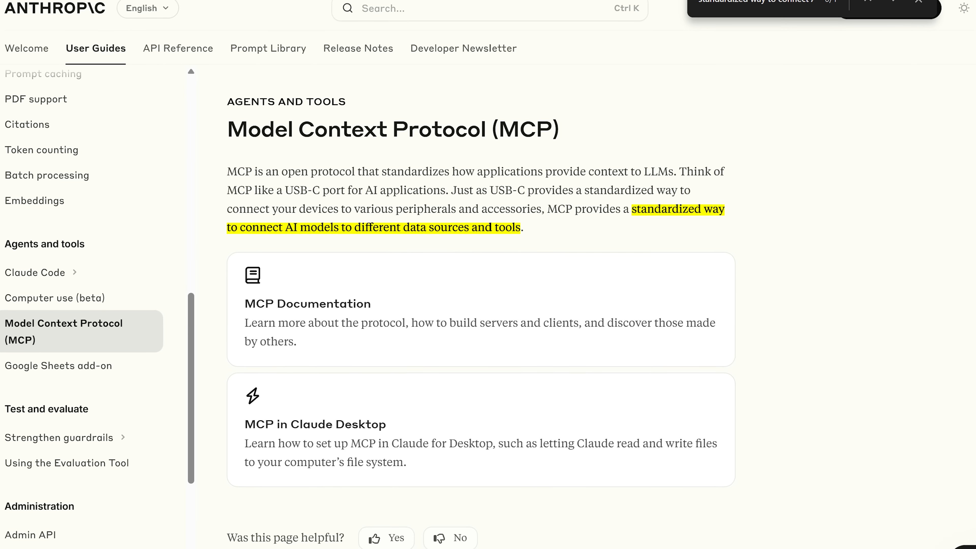
Scroll the Anthropic MCP overview page before moving to the Building MCP with LLMs tutorial.
{"action": "scroll", "scroll_direction": "down", "scroll_amount": 3}
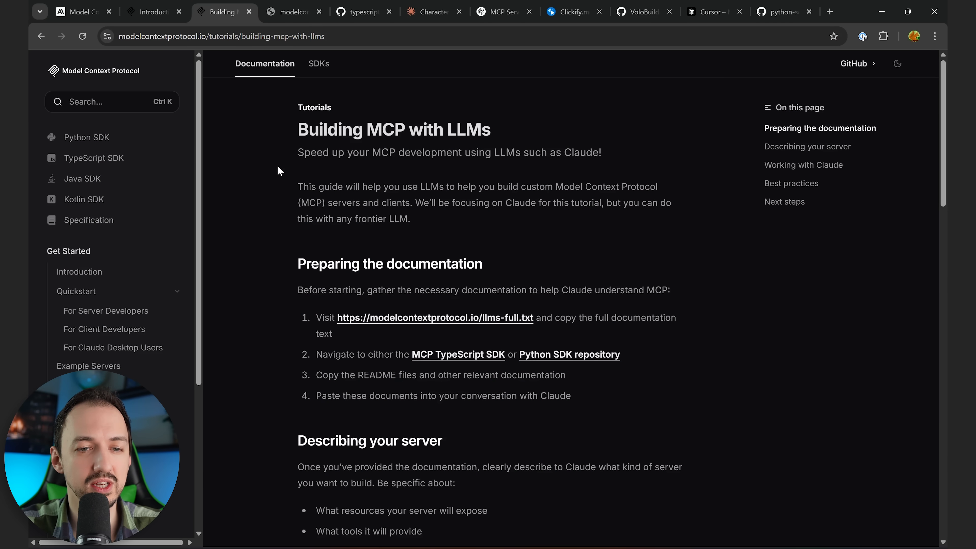
{"action": "mouse_move", "coordinate": [280, 296]}
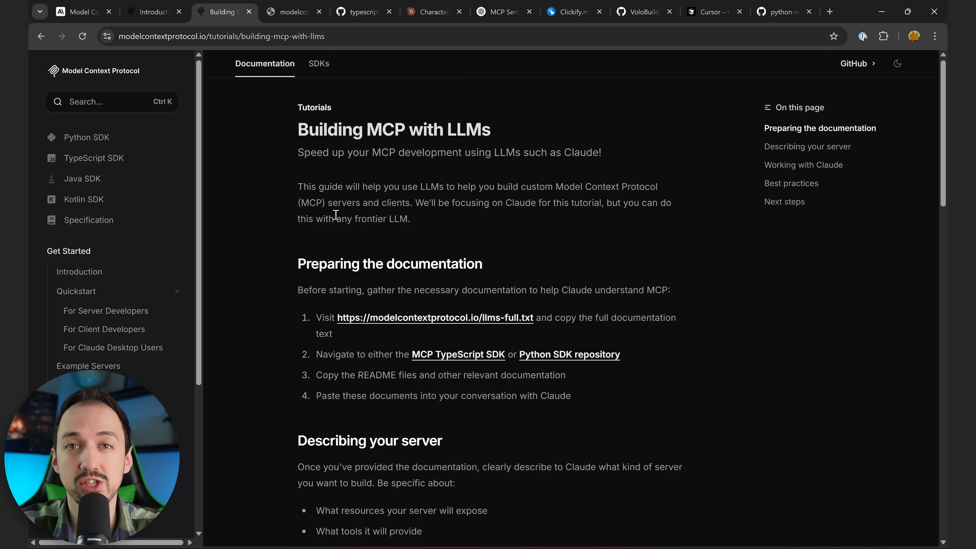
{"action": "mouse_move", "coordinate": [420, 289]}
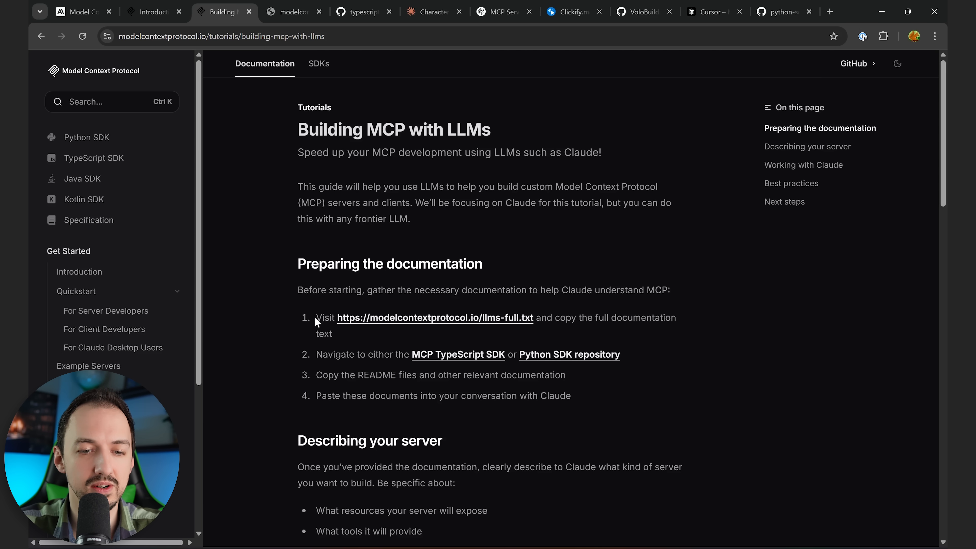
Bring up llms-full.txt with the complete MCP documentation text for copying.
{"action": "left_click", "coordinate": [435, 317]}
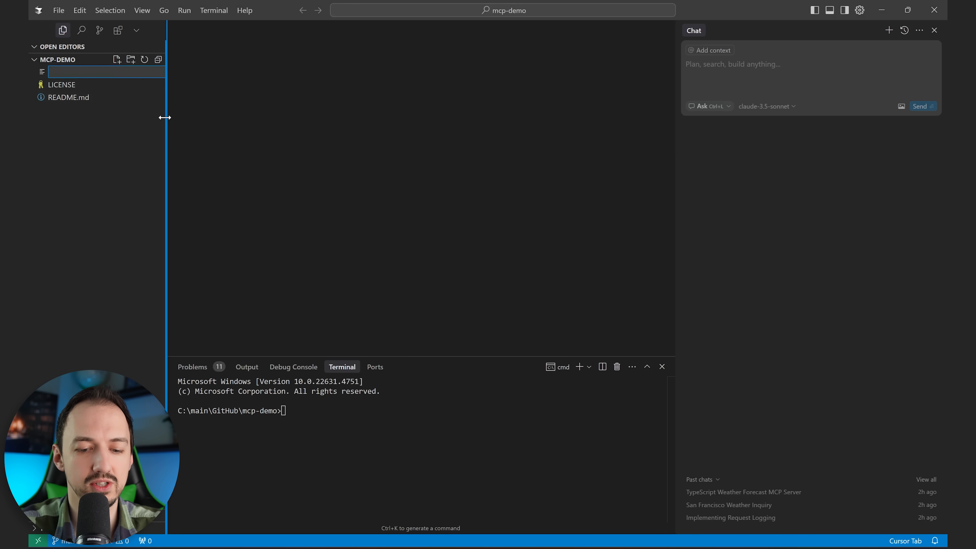
Name the new file mcp_requirements.txt to hold the pasted MCP documentation.
{"action": "type", "text": "mcp_r"}
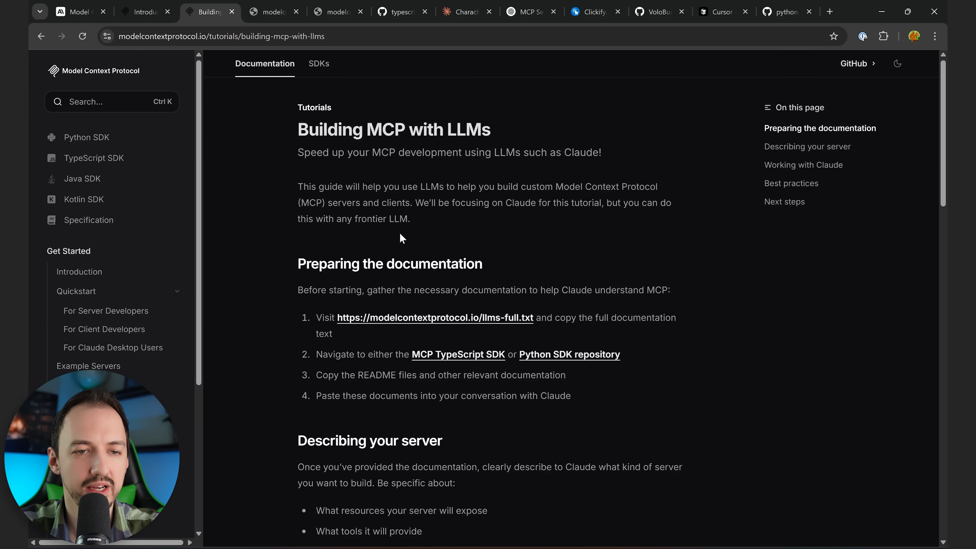
Copy the raw README.md of the MCP TypeScript SDK repository on GitHub.
{"action": "scroll", "scroll_direction": "down", "scroll_amount": 3}
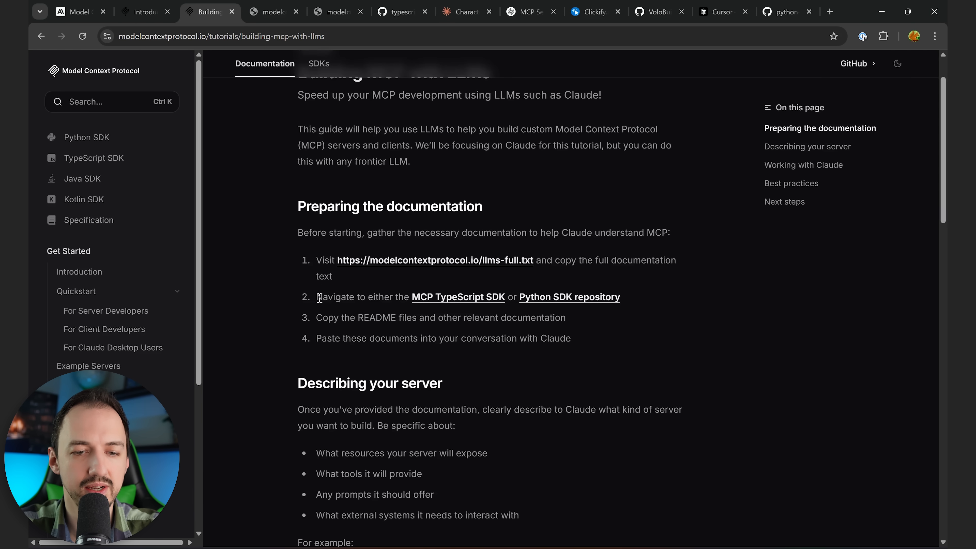
{"action": "mouse_move", "coordinate": [601, 321]}
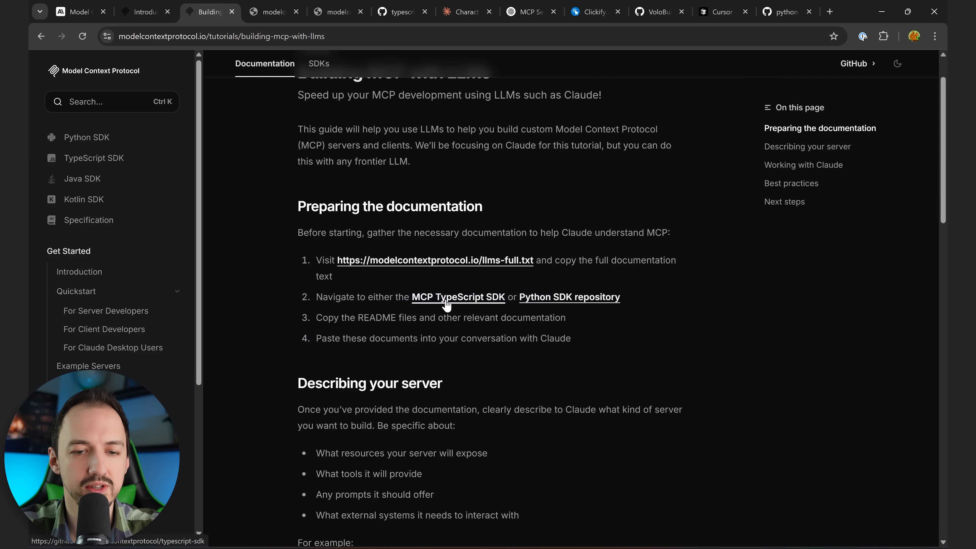
{"action": "left_click", "coordinate": [458, 297]}
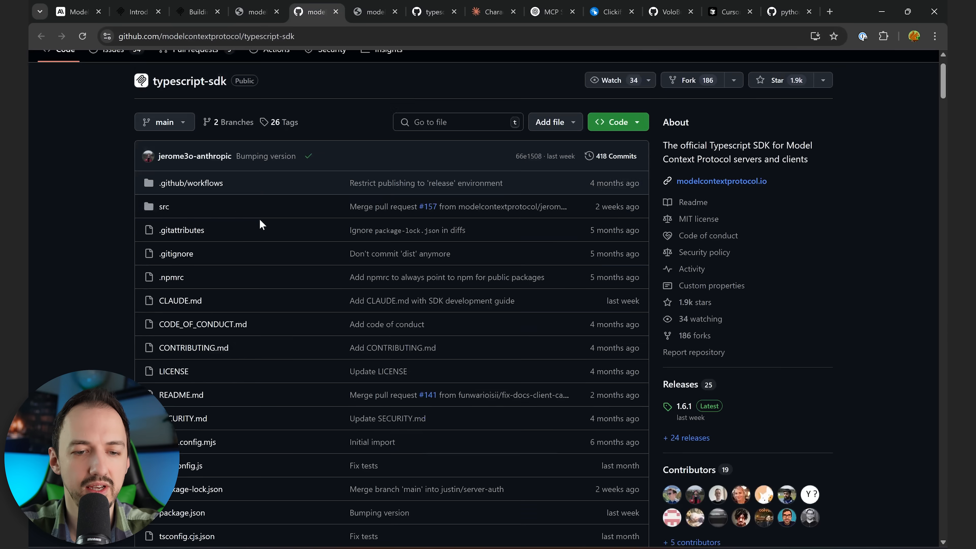
{"action": "scroll", "scroll_direction": "down", "scroll_amount": 3}
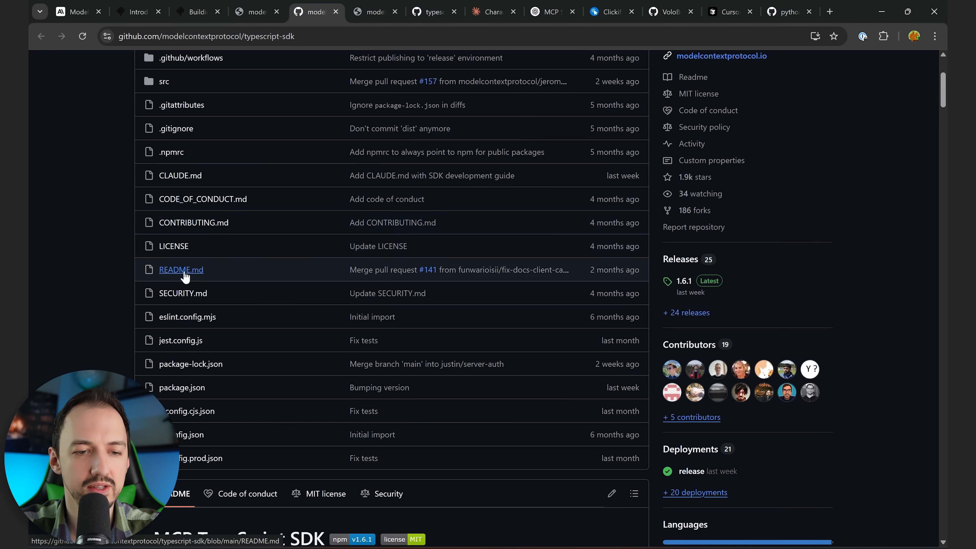
{"action": "left_click", "coordinate": [181, 269]}
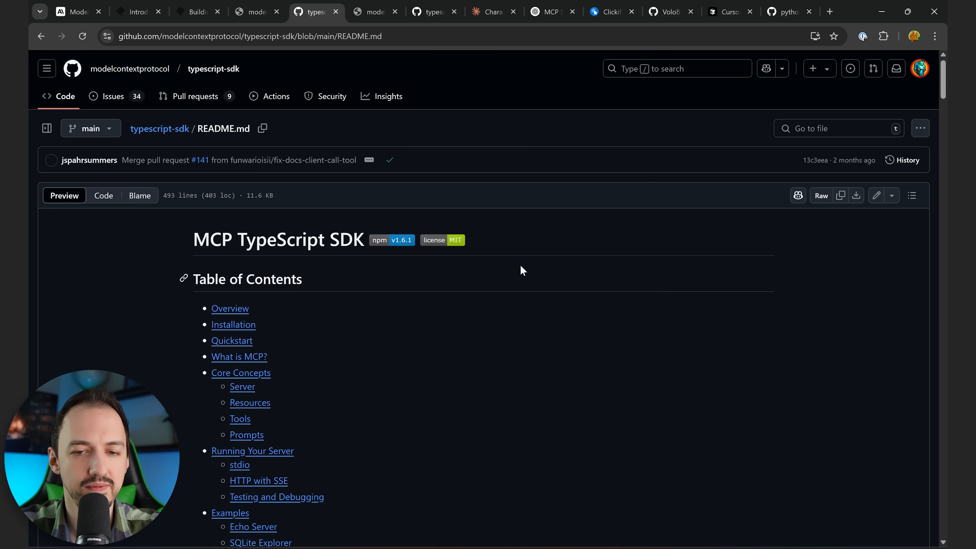
{"action": "left_click", "coordinate": [840, 195]}
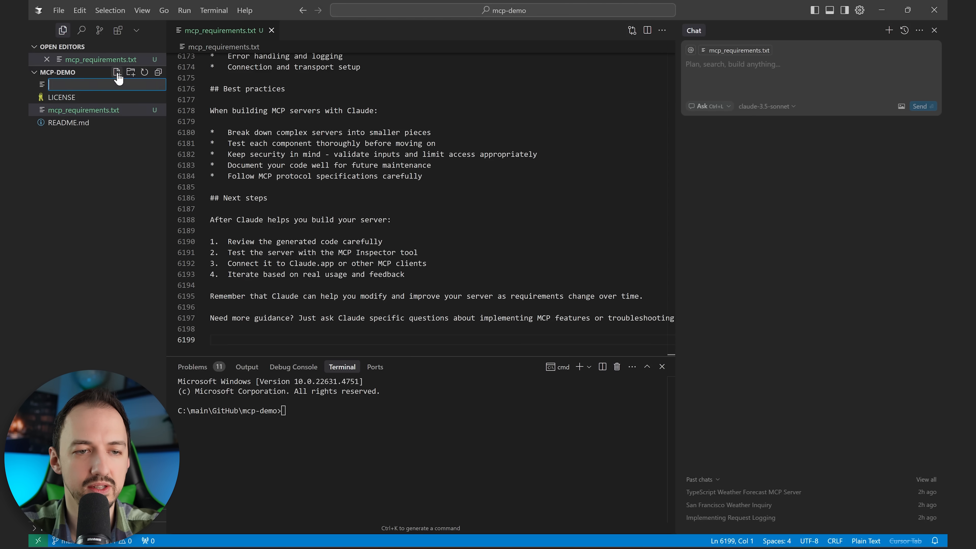
Name the file typescript_mcp.md for the SDK README and choose Agent chat mode.
{"action": "type", "text": "typescript_mcp.t"}
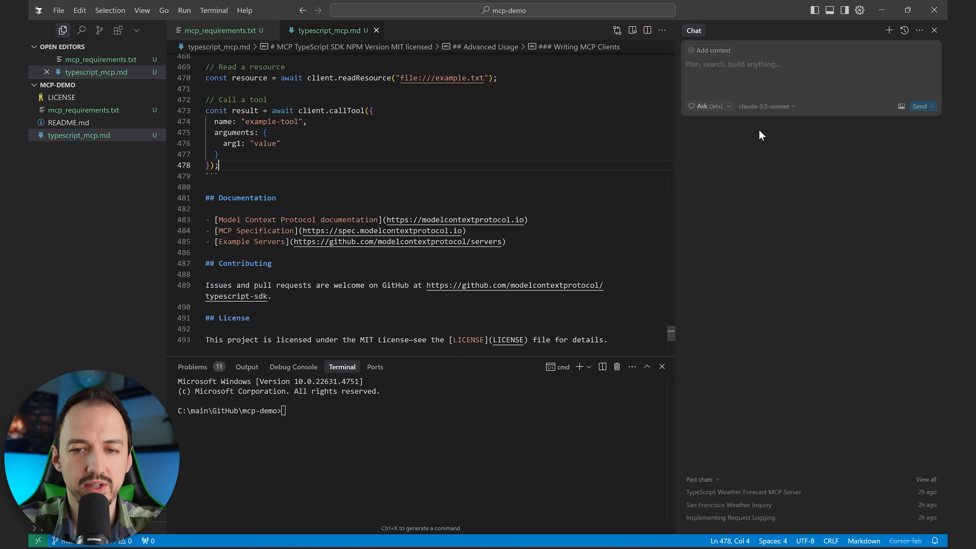
{"action": "left_click", "coordinate": [707, 106]}
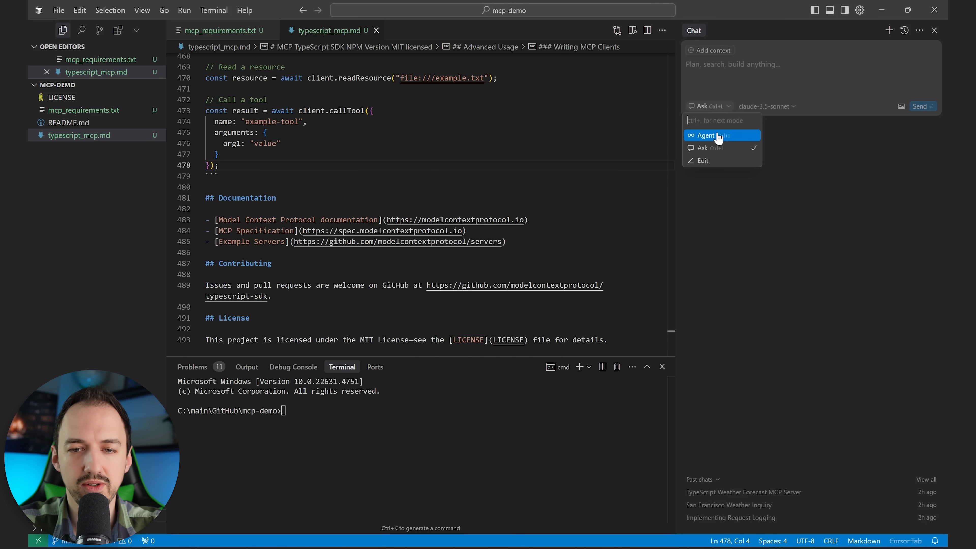
Attach typescript_mcp.md as @-context and send the weather MCP server request to the agent.
{"action": "type", "text": "@"}
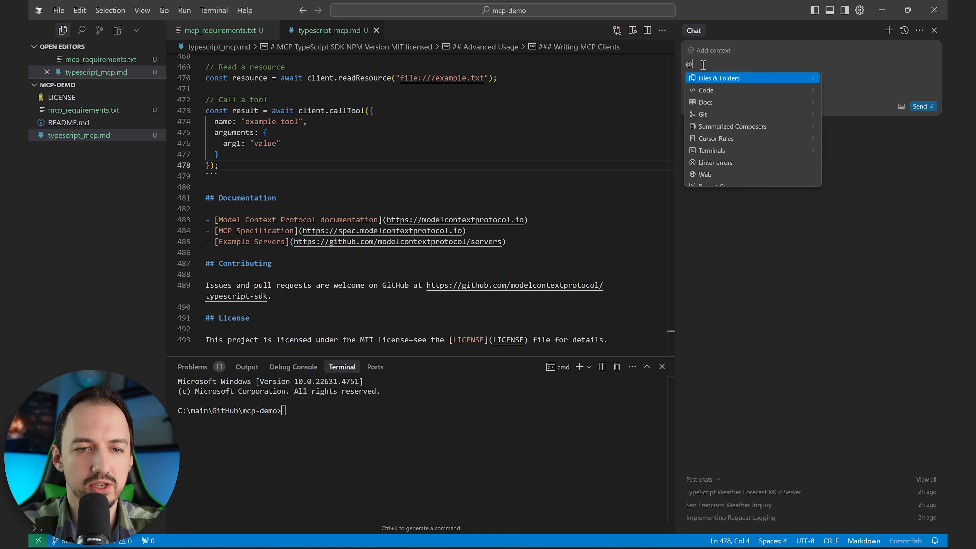
{"action": "type", "text": "typ"}
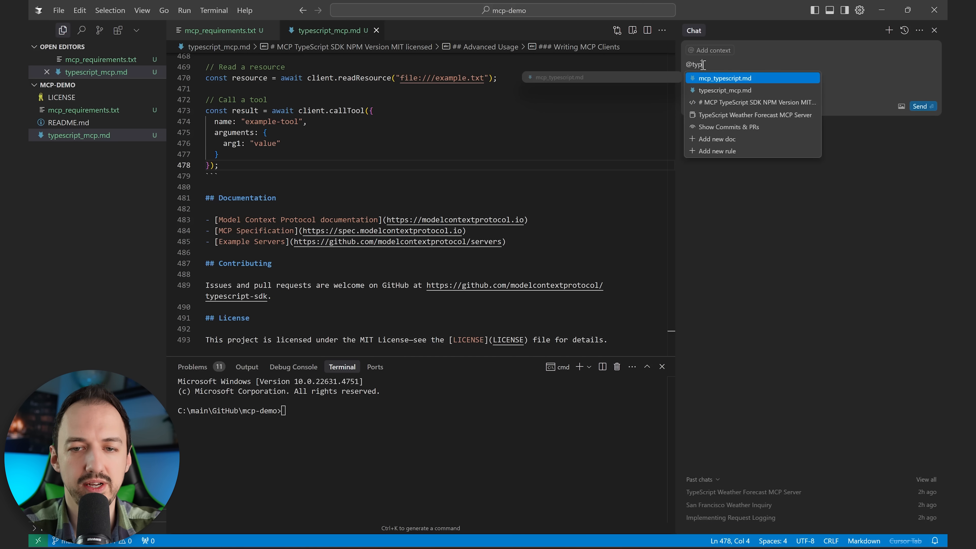
{"action": "left_click", "coordinate": [726, 90]}
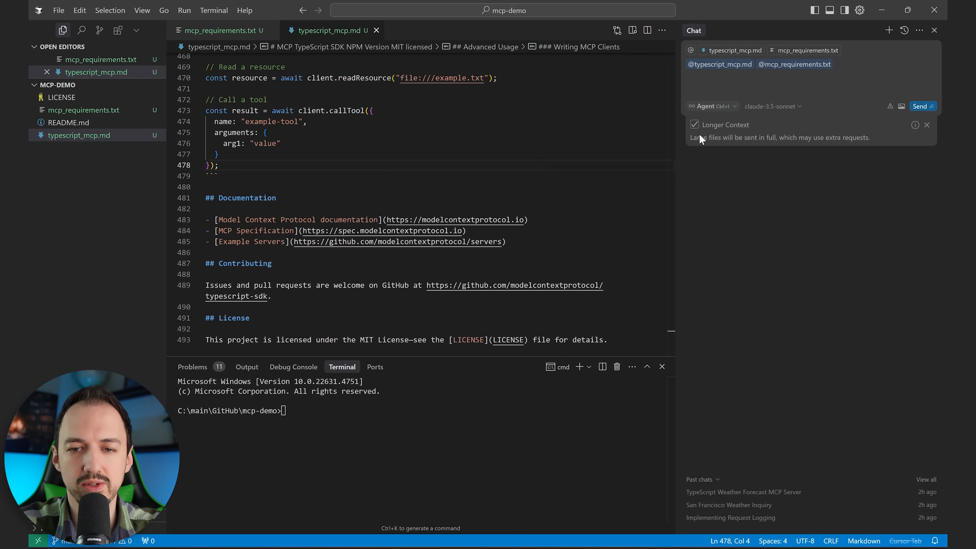
{"action": "mouse_move", "coordinate": [756, 136]}
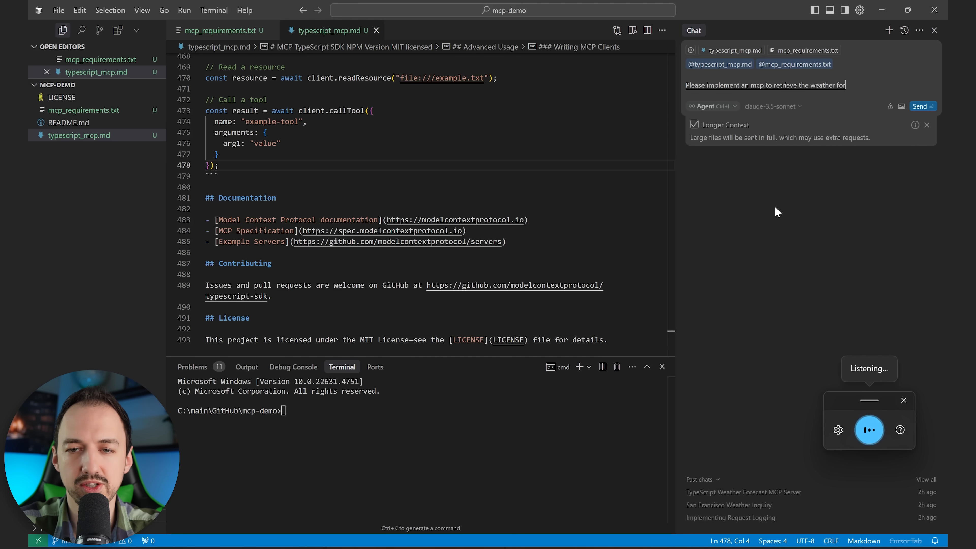
{"action": "left_click", "coordinate": [923, 106]}
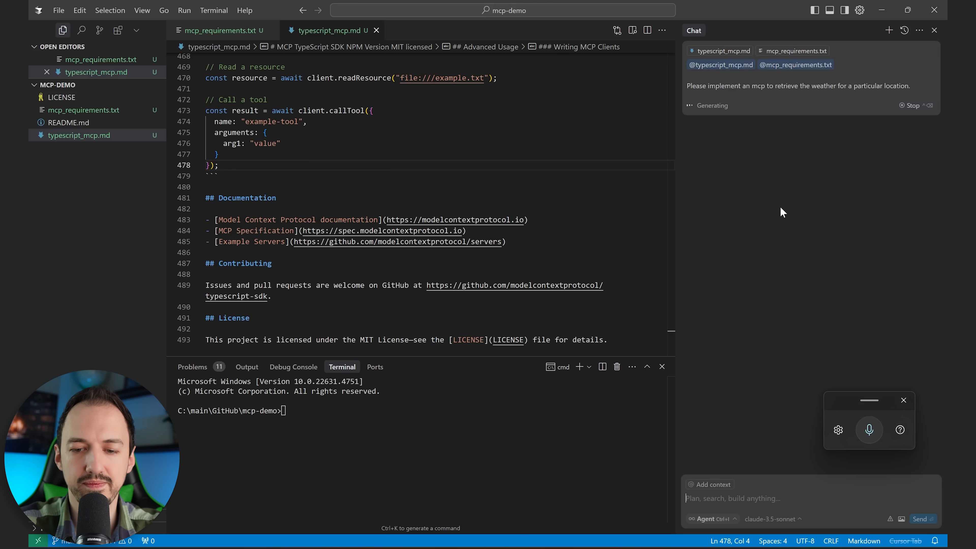
{"action": "mouse_move", "coordinate": [741, 209]}
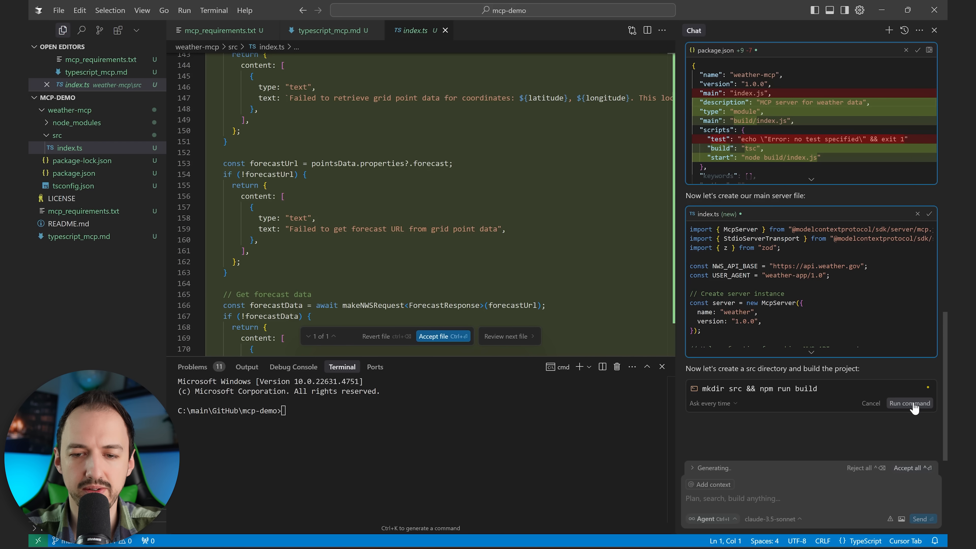
Approve the agent's mkdir src && npm run build command for the weather-mcp project.
{"action": "left_click", "coordinate": [909, 404]}
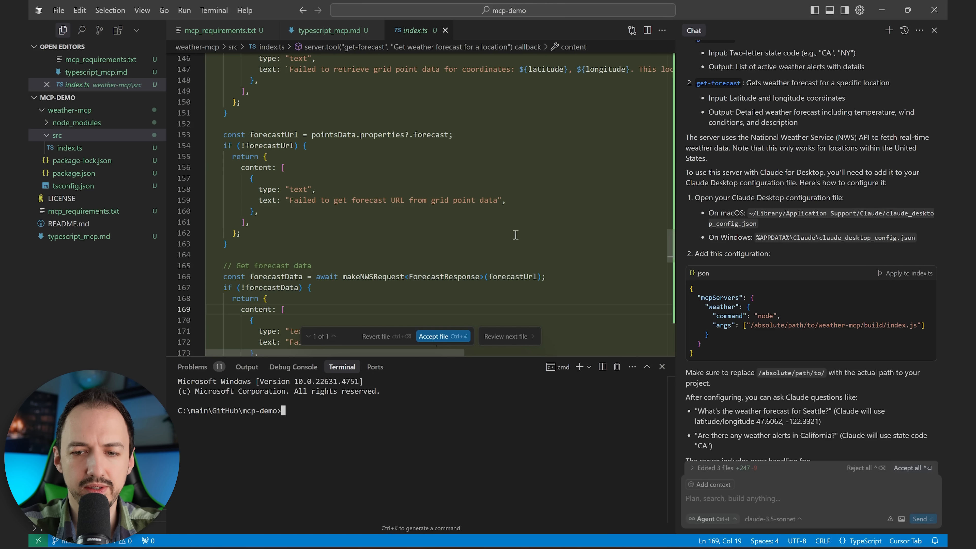
Build weather-mcp with npm run build and reveal the compiled build/index.js.
{"action": "type", "text": "cd weather-mcp"}
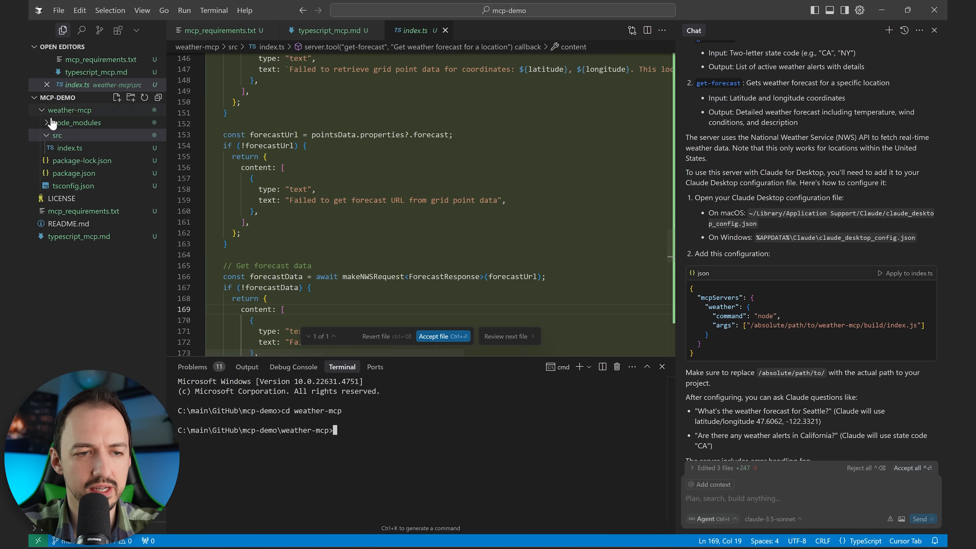
{"action": "type", "text": "npm"}
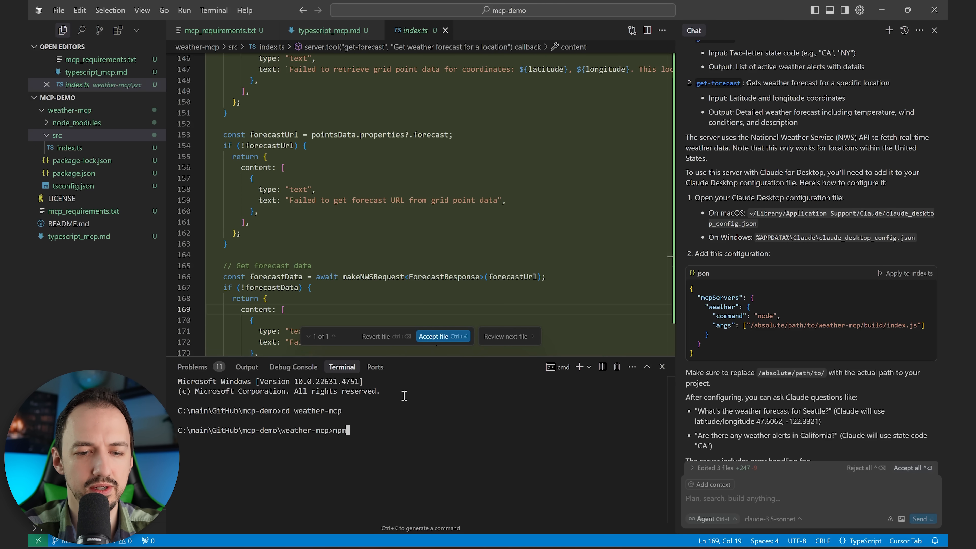
{"action": "type", "text": "run build"}
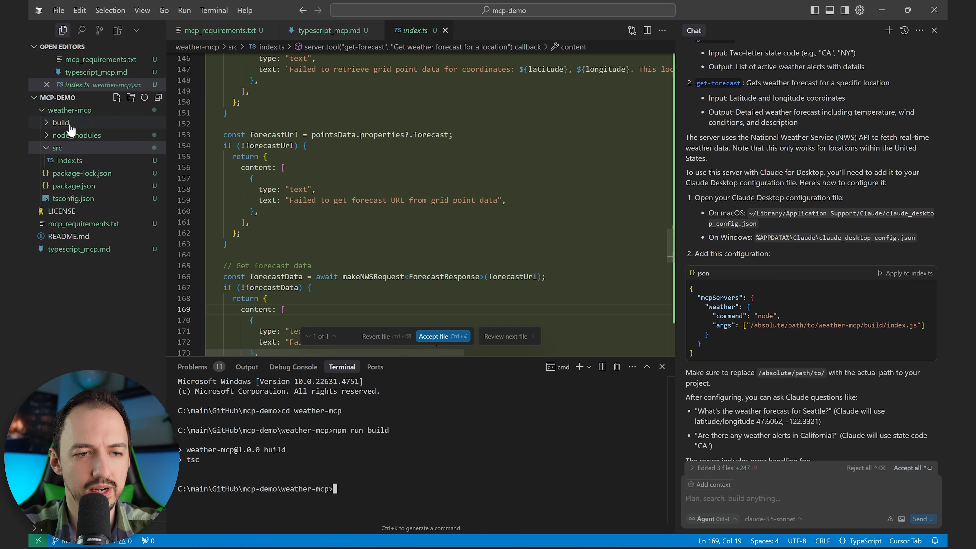
{"action": "left_click", "coordinate": [61, 122]}
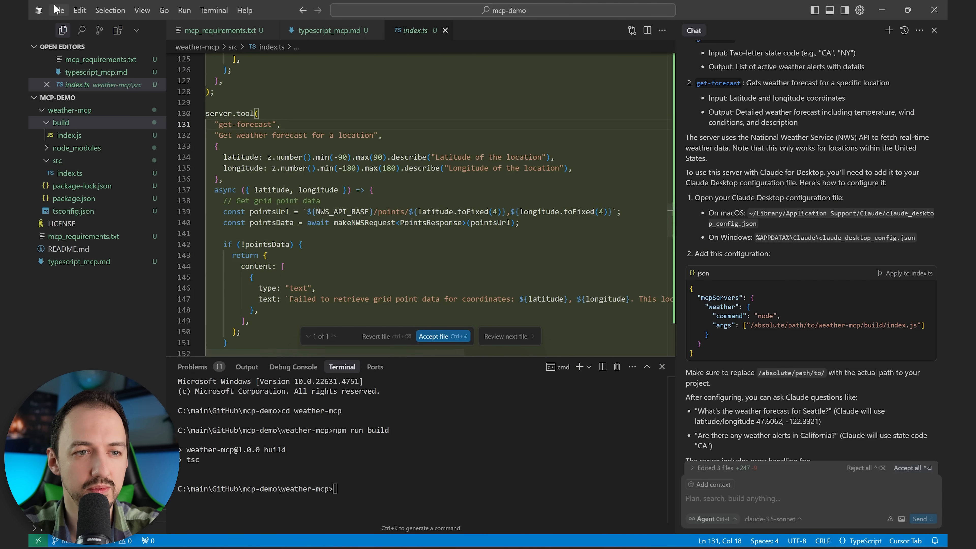
In Cursor Settings > MCP, start a new server entry with type kept as command.
{"action": "left_click", "coordinate": [58, 10]}
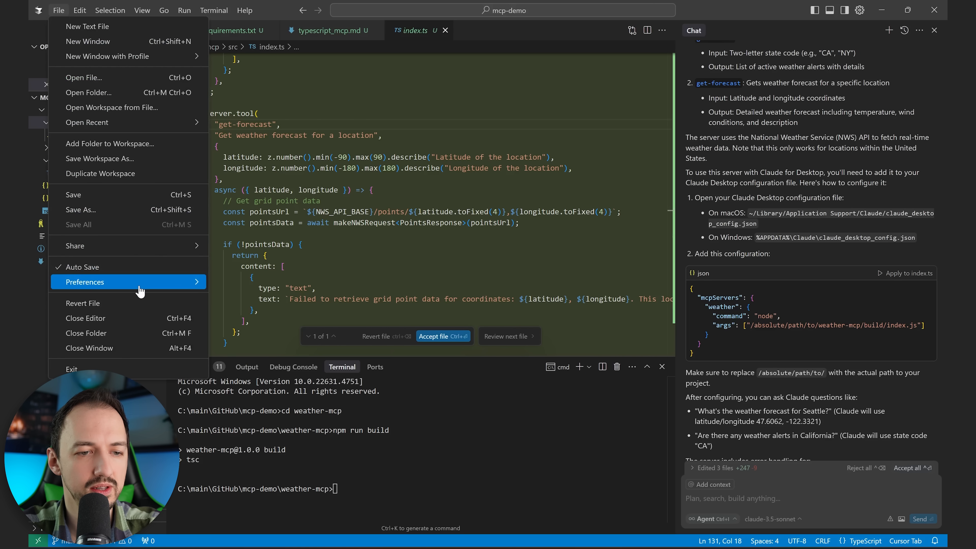
{"action": "left_click", "coordinate": [85, 282]}
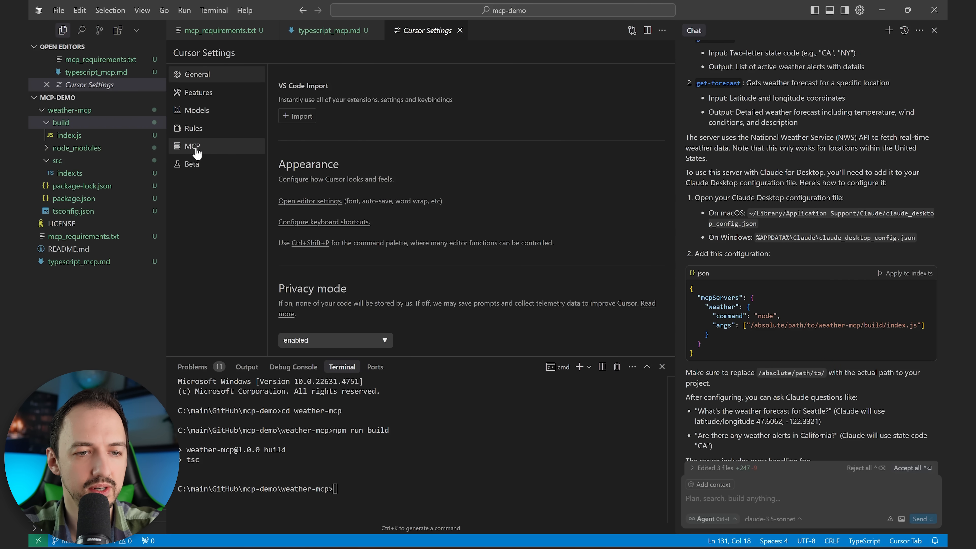
{"action": "left_click", "coordinate": [191, 146]}
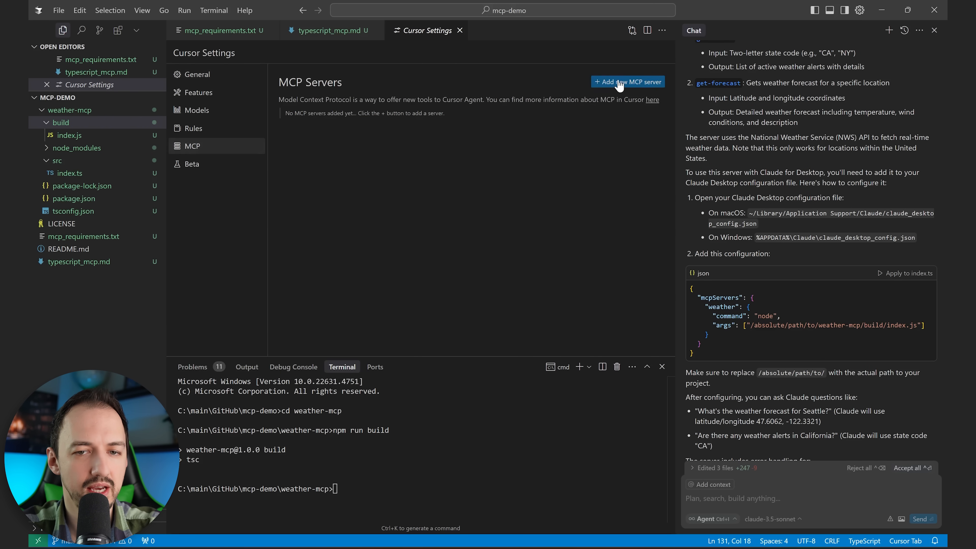
{"action": "type", "text": "Weather"}
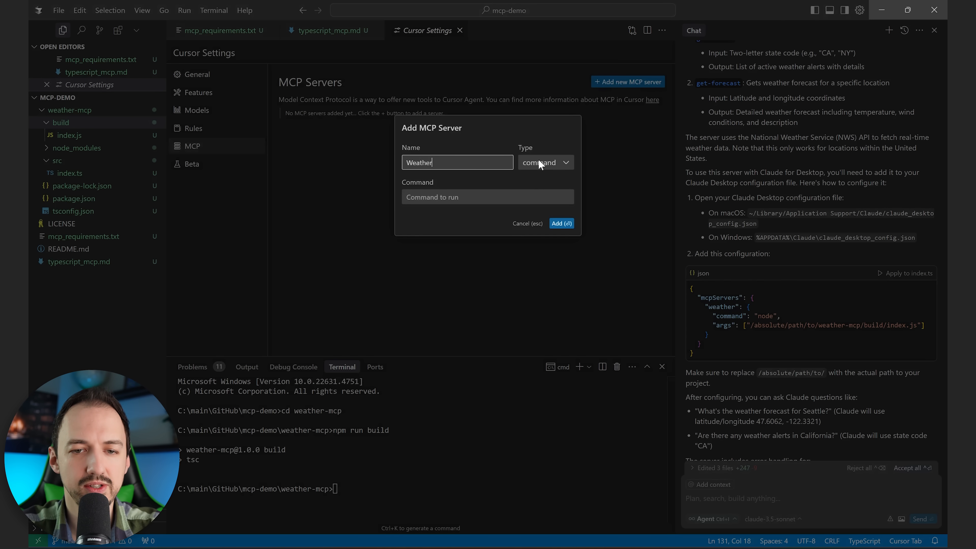
{"action": "left_click", "coordinate": [544, 162]}
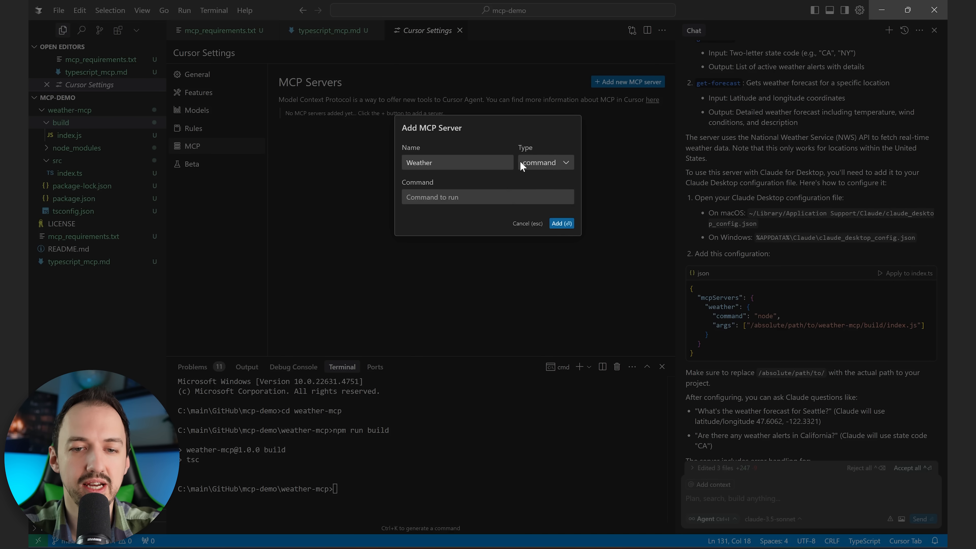
{"action": "mouse_move", "coordinate": [539, 176]}
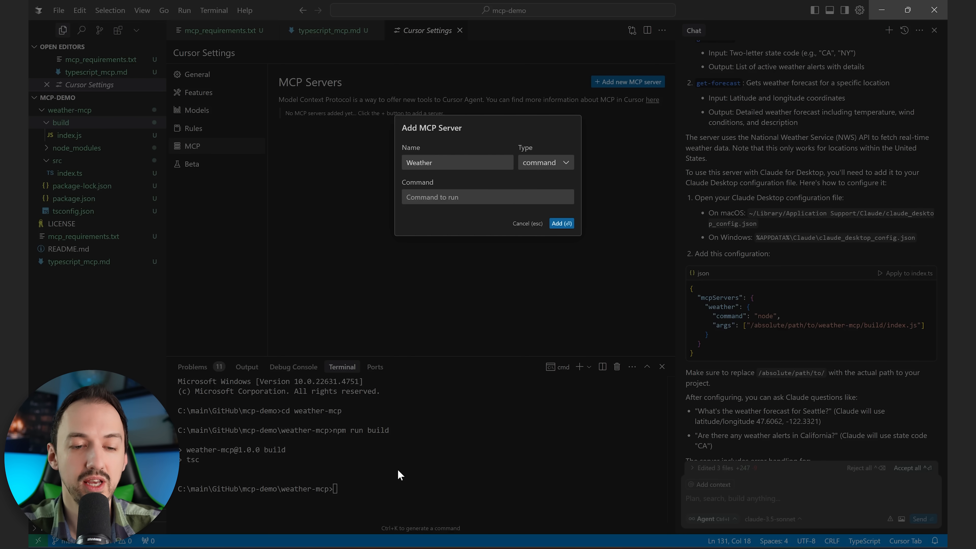
{"action": "mouse_move", "coordinate": [467, 421]}
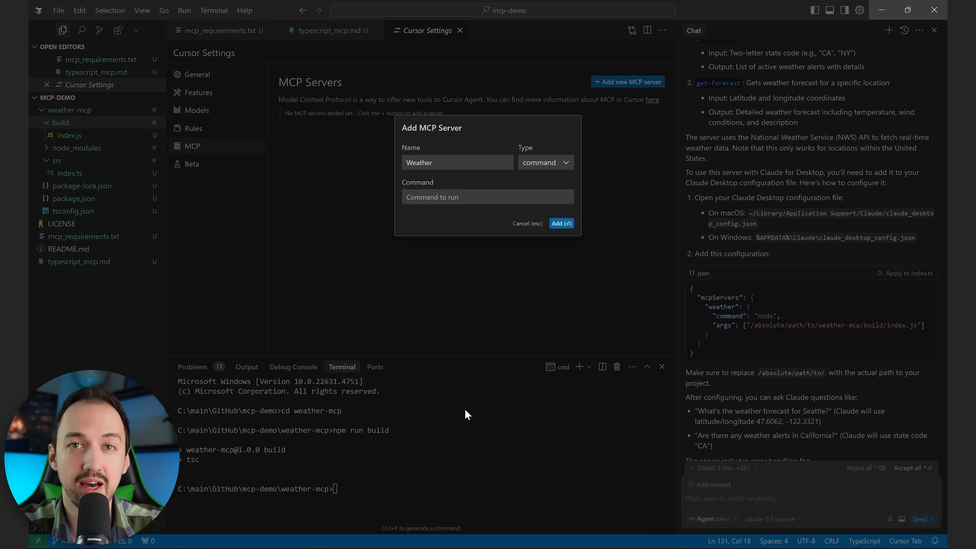
{"action": "left_click", "coordinate": [544, 163]}
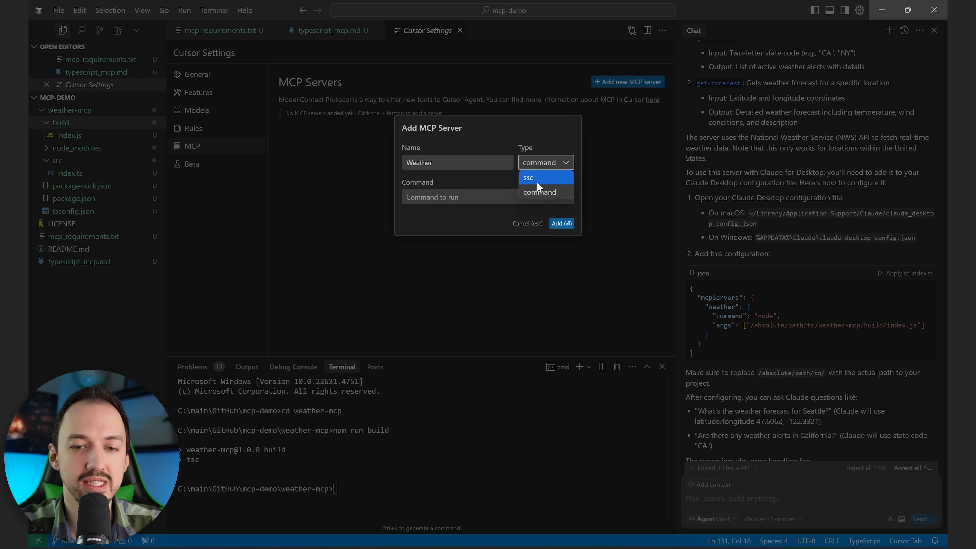
{"action": "left_click", "coordinate": [538, 192]}
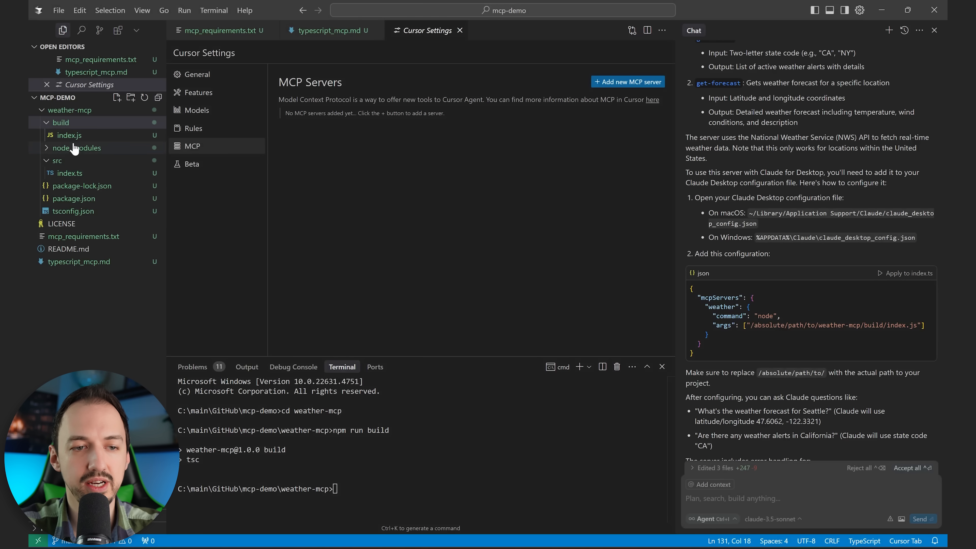
Add the Weather server with command node <path>\build\index.js using the copied index.js path.
{"action": "right_click", "coordinate": [69, 135]}
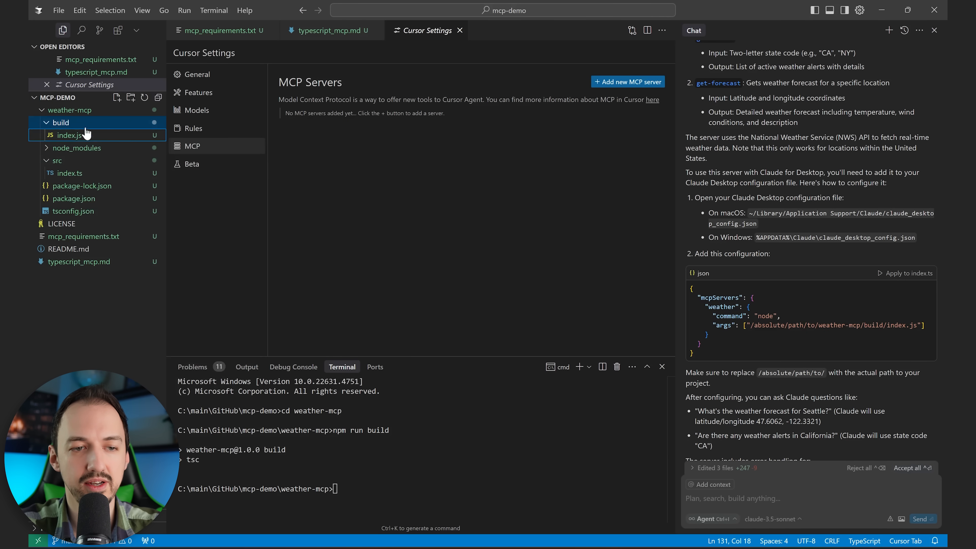
{"action": "left_click", "coordinate": [627, 81]}
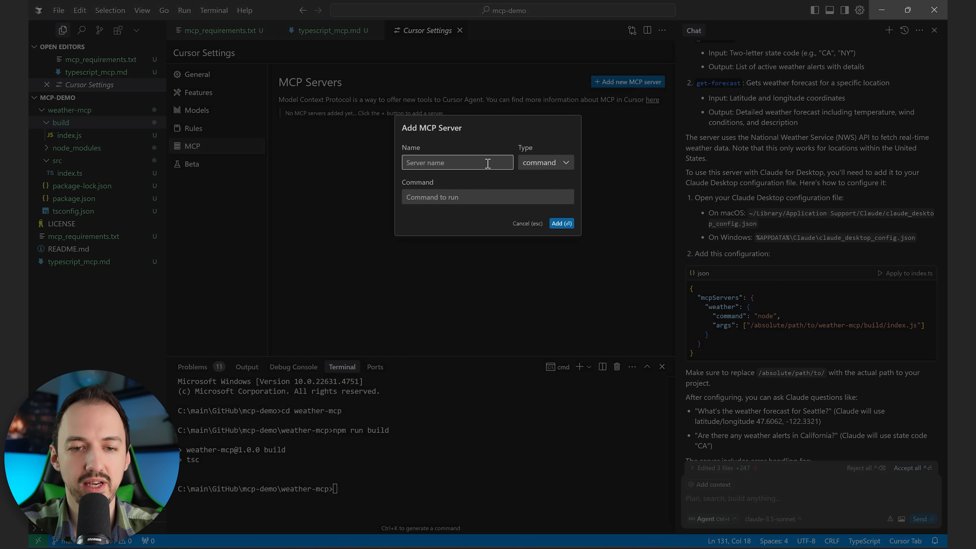
{"action": "type", "text": "nod"}
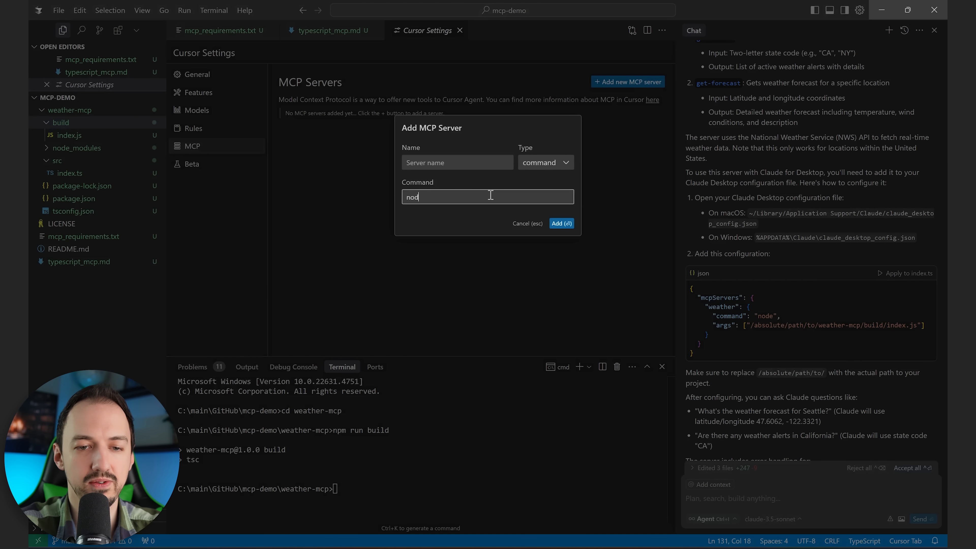
{"action": "type", "text": "e"}
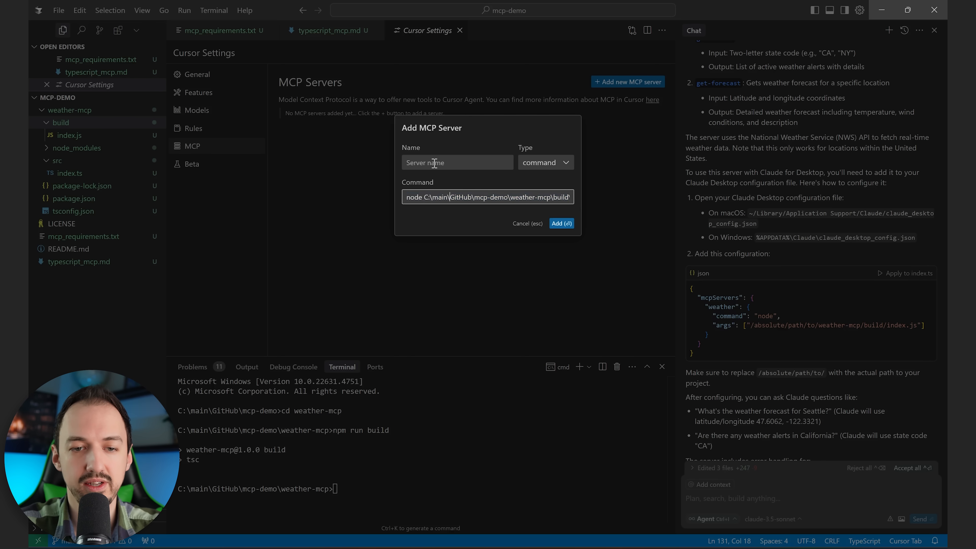
{"action": "type", "text": "Weather"}
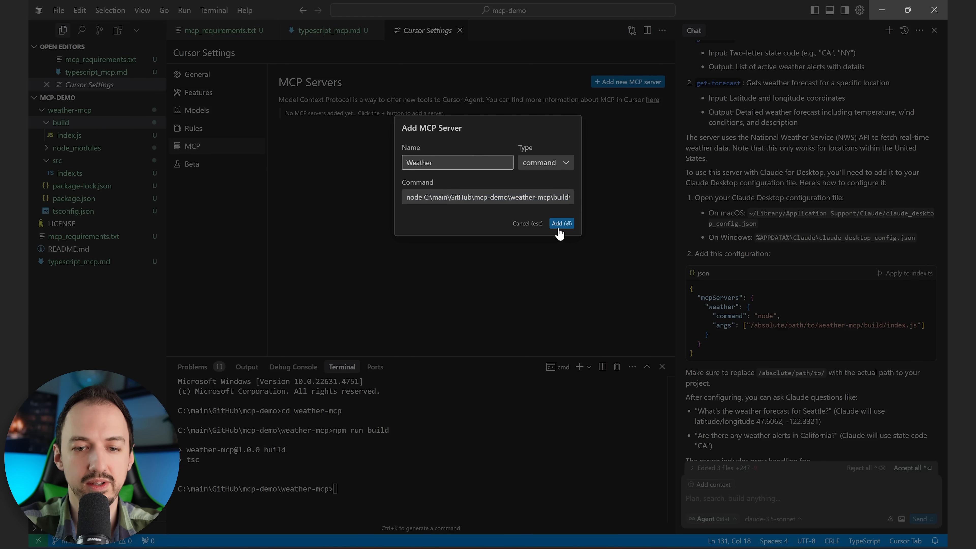
{"action": "left_click", "coordinate": [558, 223]}
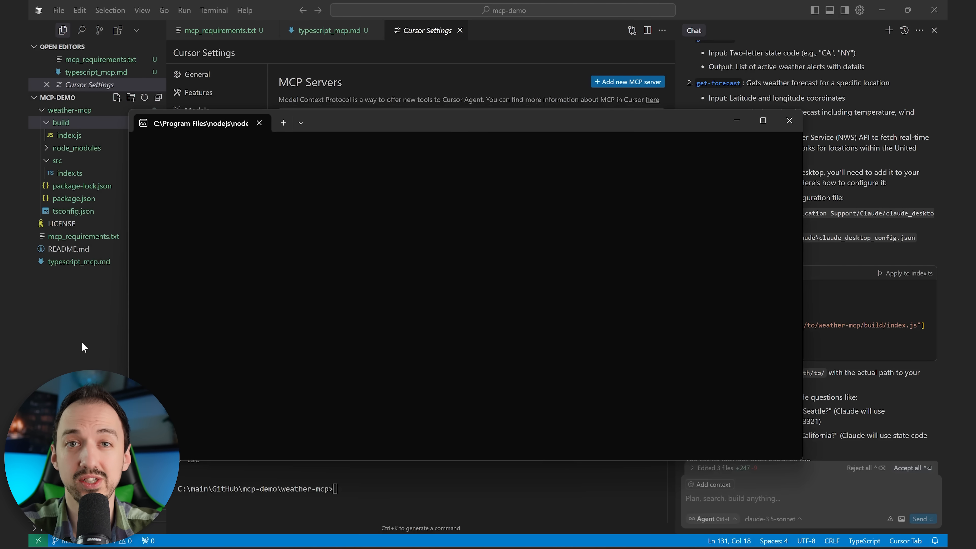
{"action": "mouse_move", "coordinate": [83, 360]}
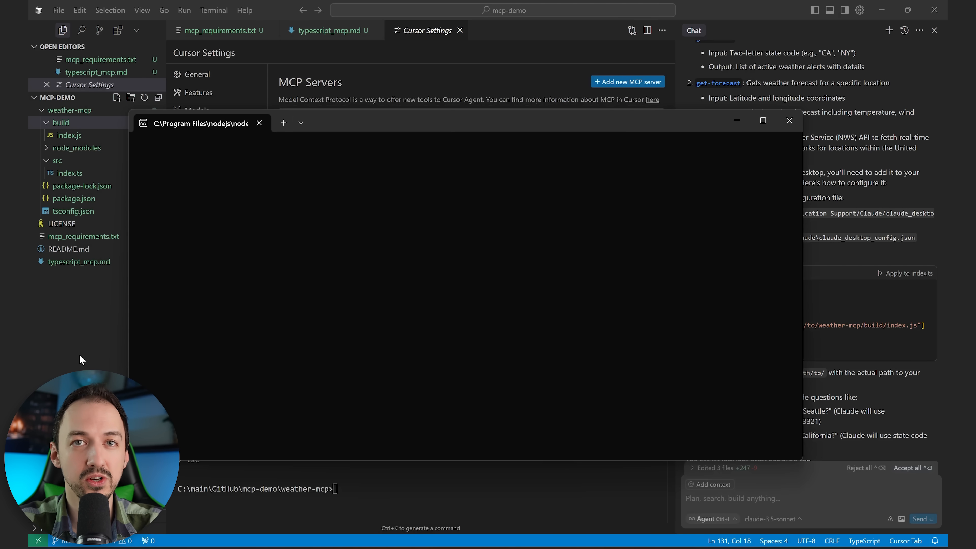
{"action": "mouse_move", "coordinate": [31, 374]}
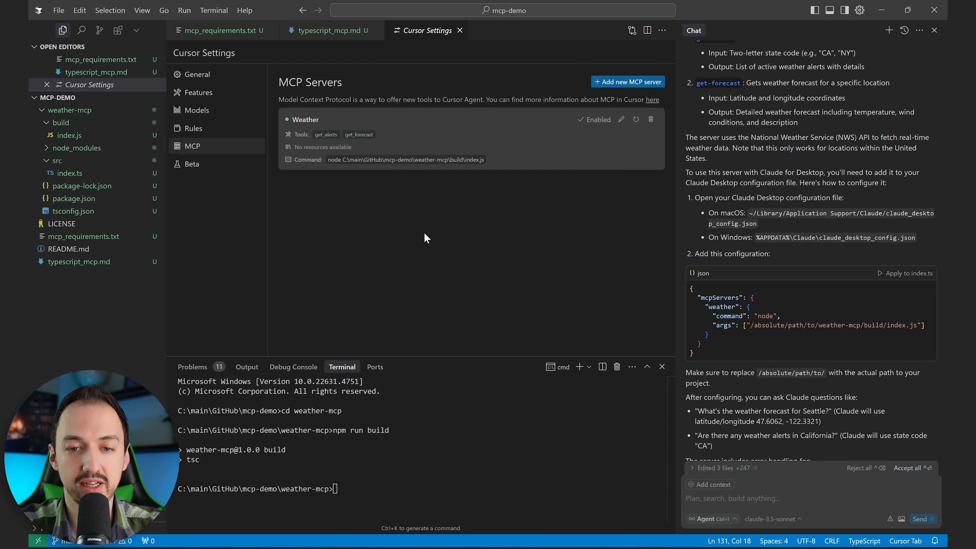
{"action": "mouse_move", "coordinate": [889, 30]}
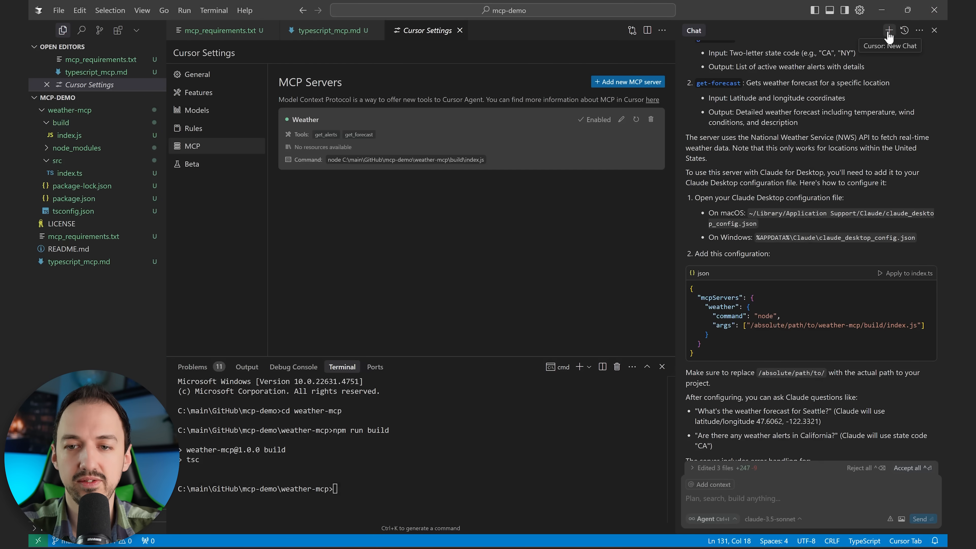
Ask a fresh agent chat about New York weather and allow the get_forecast and get_alerts tools to run.
{"action": "left_click", "coordinate": [889, 30]}
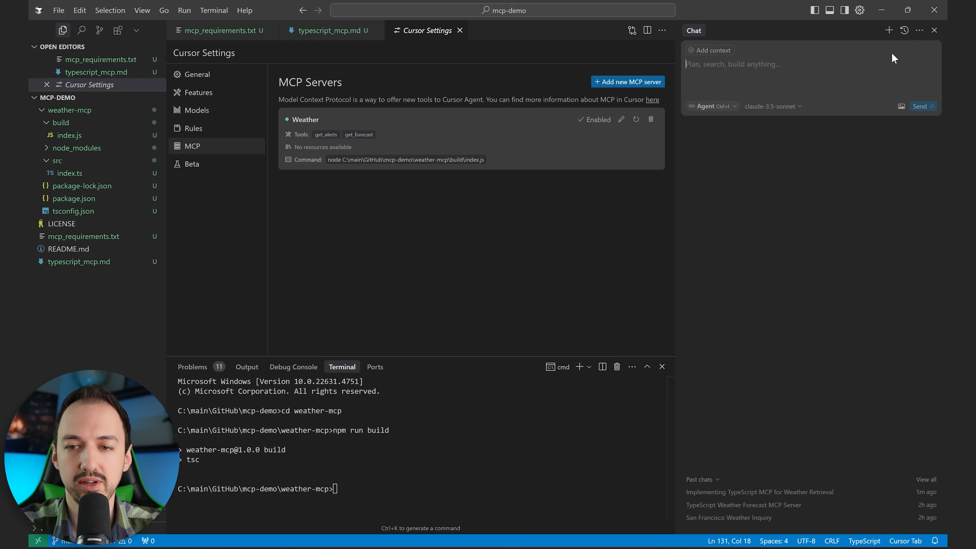
{"action": "mouse_move", "coordinate": [752, 186]}
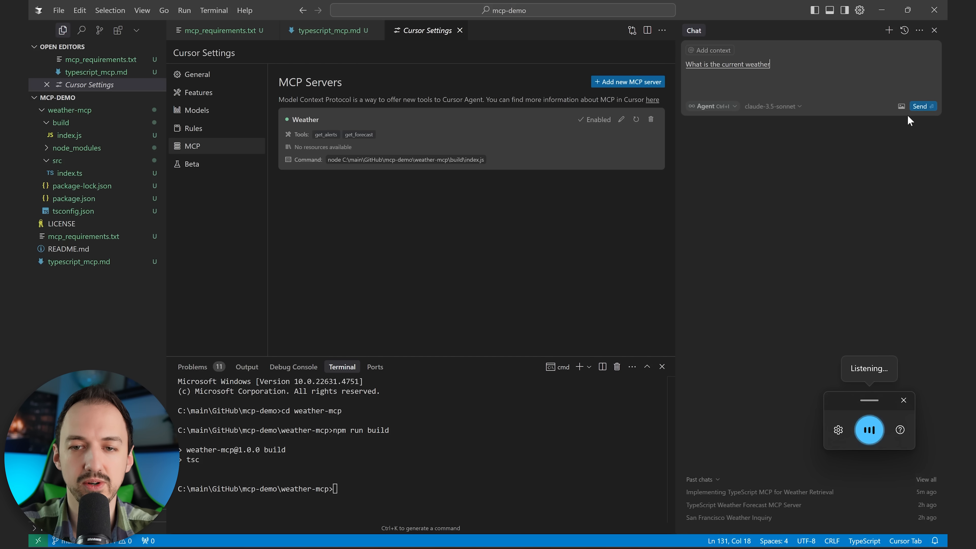
{"action": "left_click", "coordinate": [921, 105]}
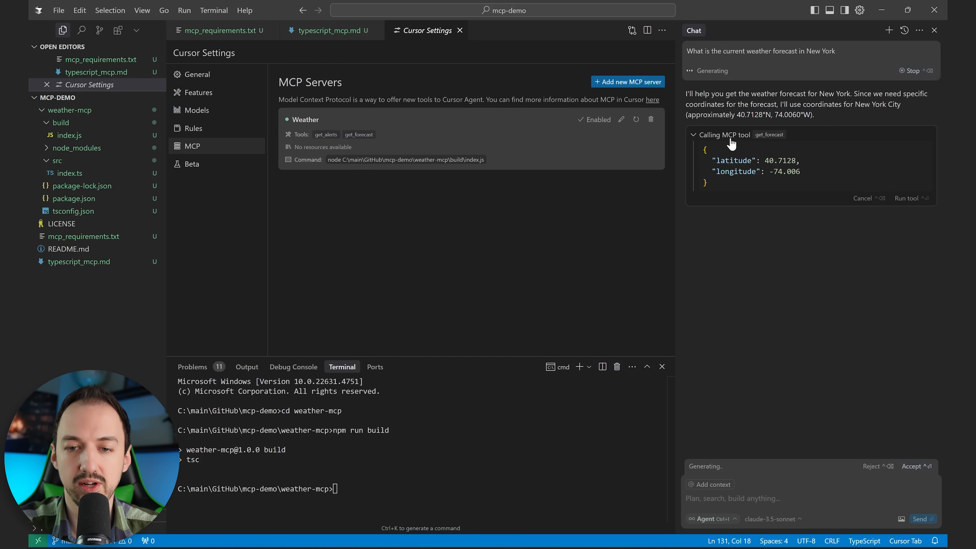
{"action": "double_click", "coordinate": [734, 161]}
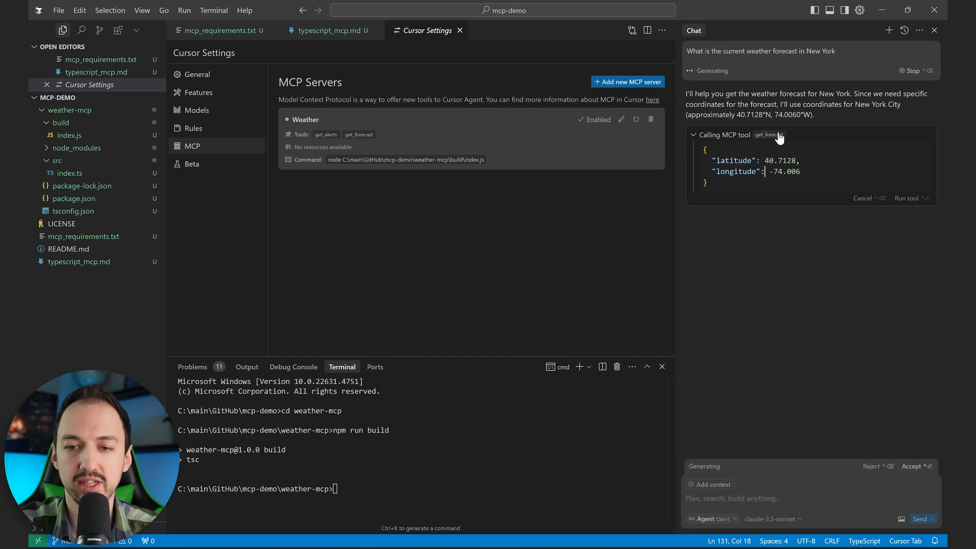
{"action": "mouse_move", "coordinate": [907, 205]}
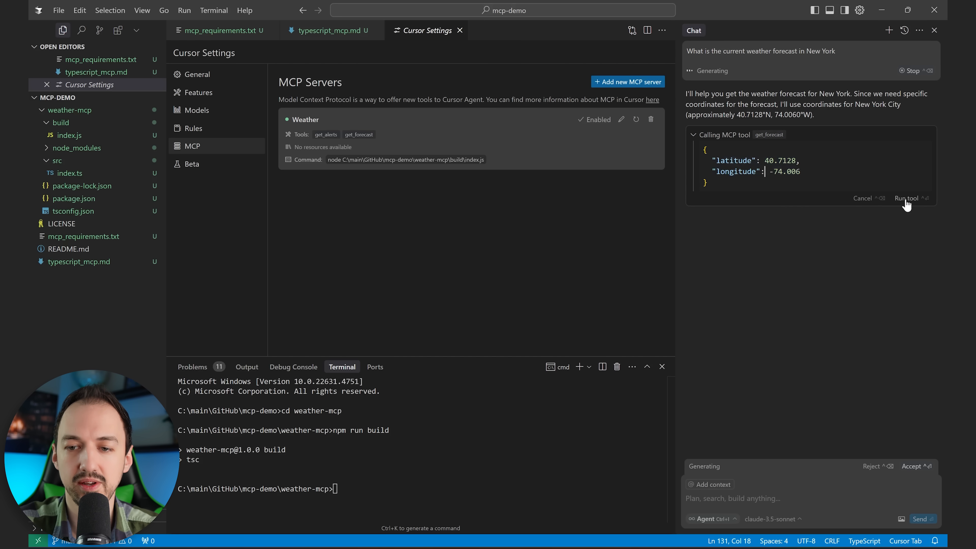
{"action": "left_click", "coordinate": [906, 198]}
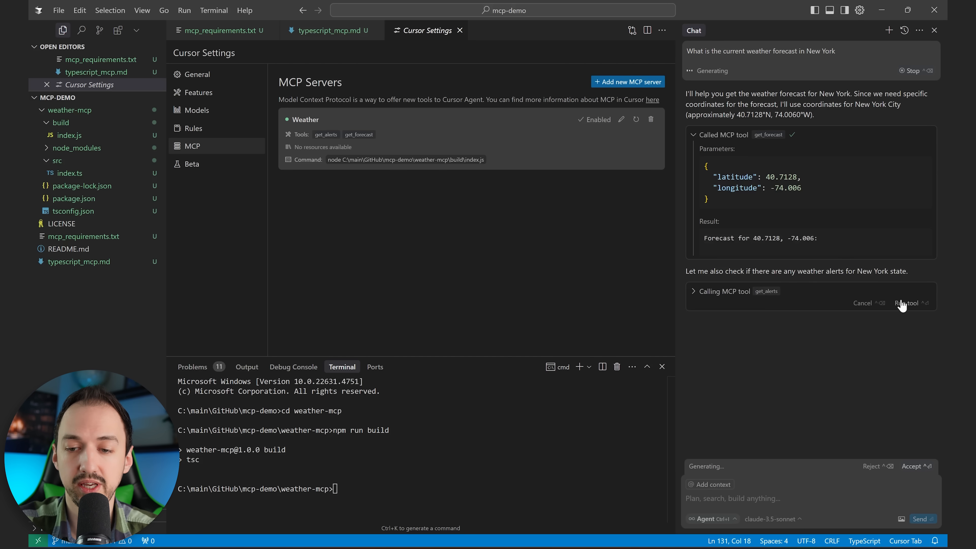
{"action": "left_click", "coordinate": [907, 303]}
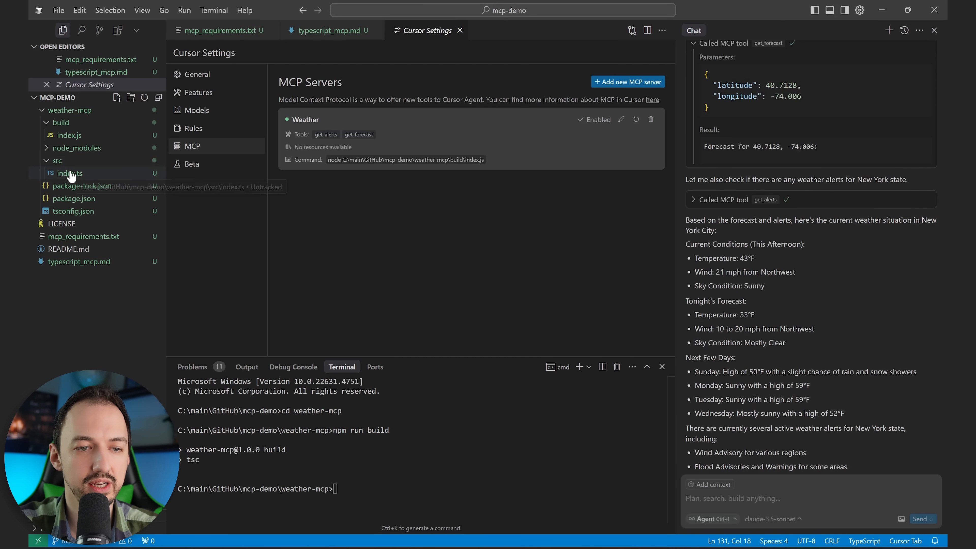
In src/index.ts, highlight the get-alerts tool name, its description and the state parameter.
{"action": "left_click", "coordinate": [69, 173]}
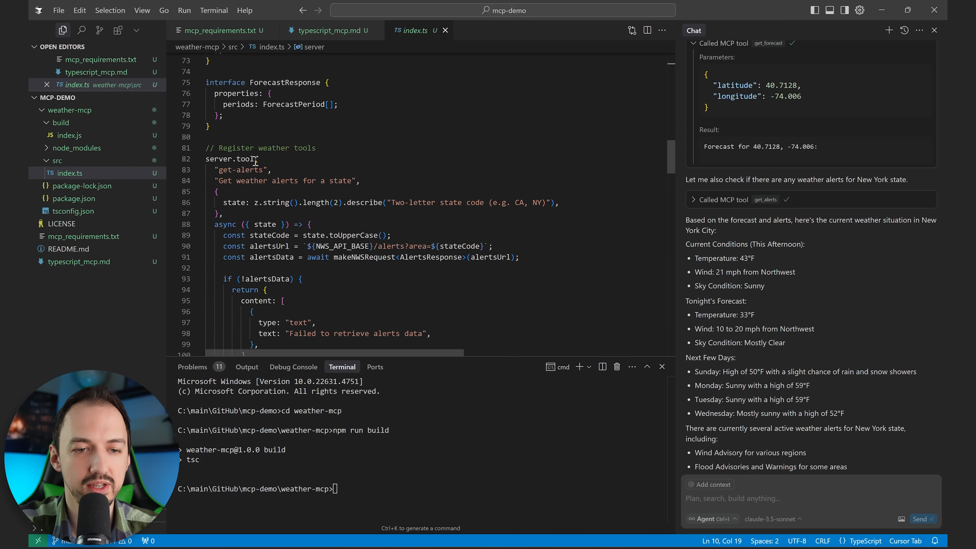
{"action": "left_click", "coordinate": [271, 169]}
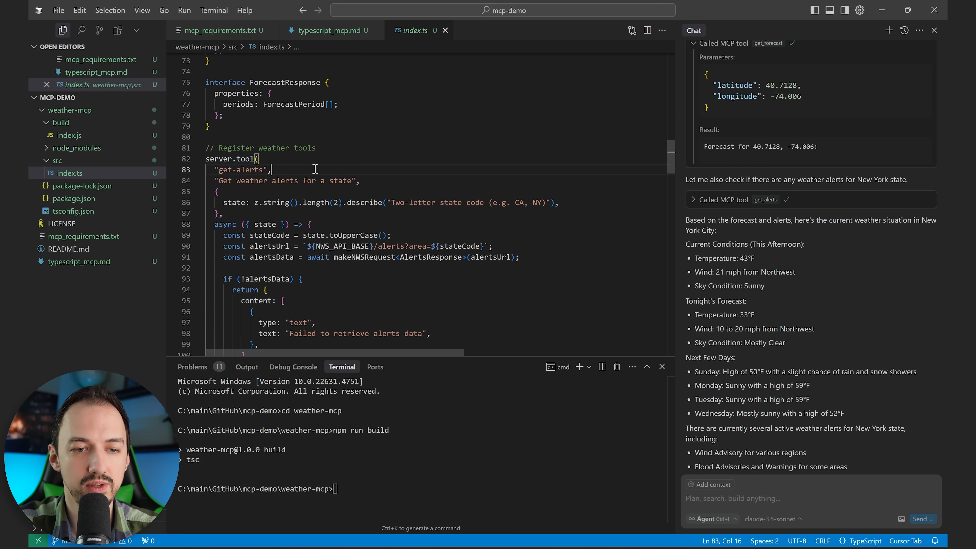
{"action": "double_click", "coordinate": [240, 170]}
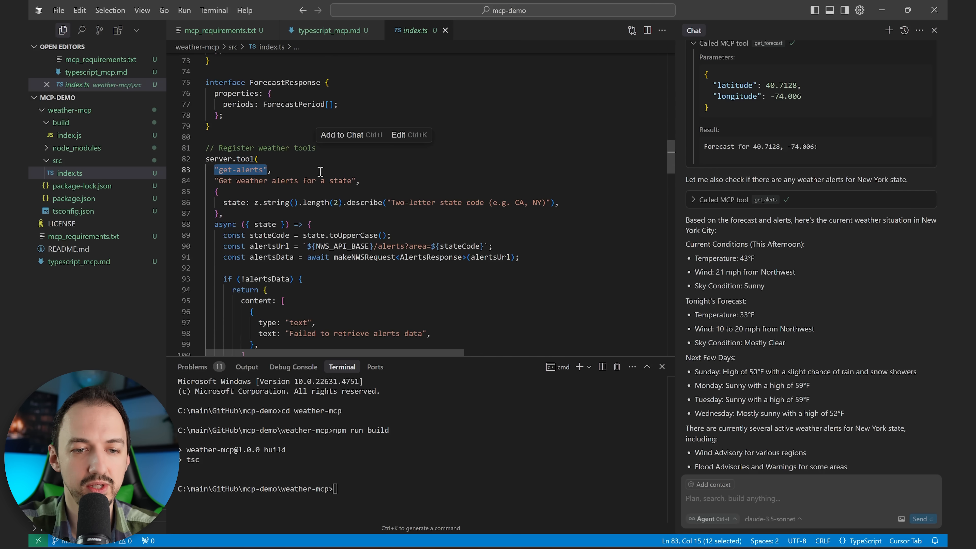
{"action": "left_click_drag", "start_coordinate": [215, 169], "coordinate": [351, 181]}
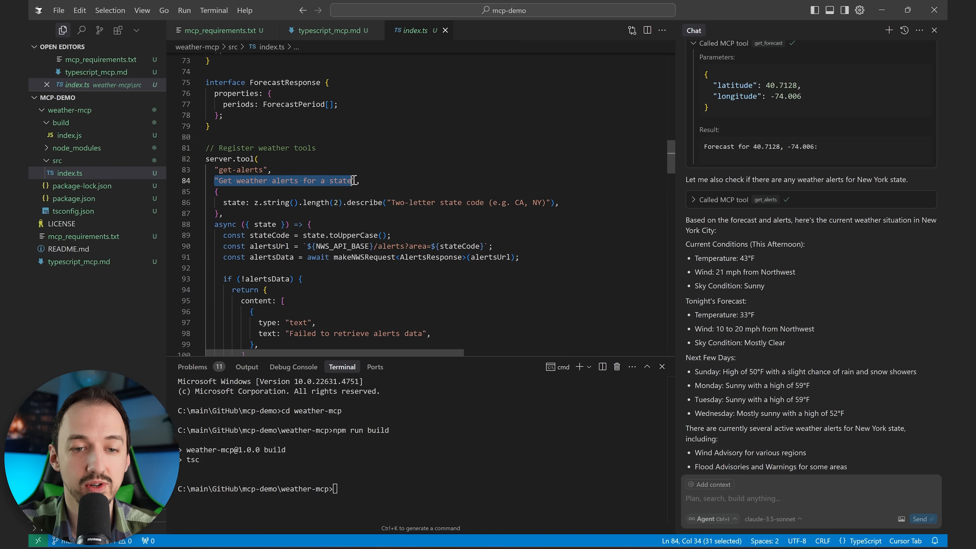
{"action": "mouse_move", "coordinate": [353, 180]}
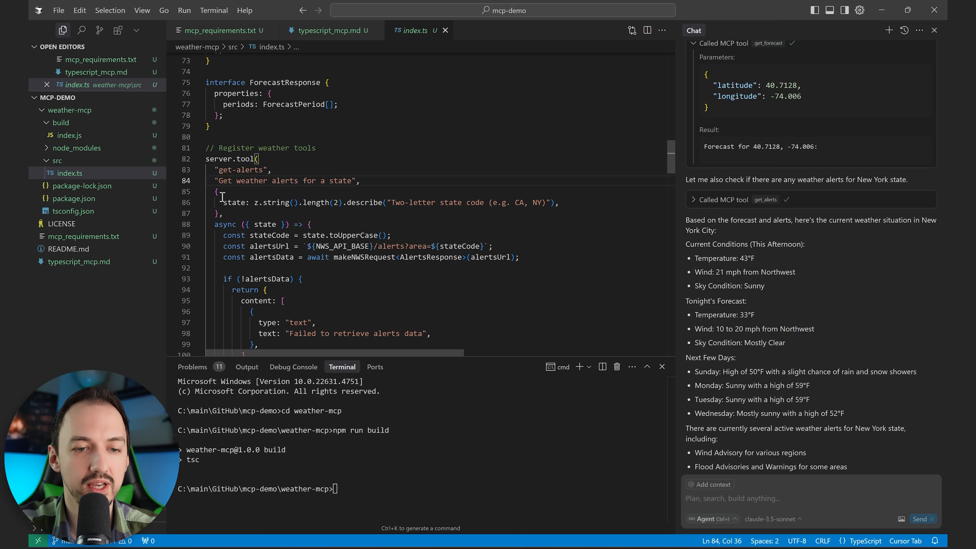
{"action": "left_click", "coordinate": [222, 213]}
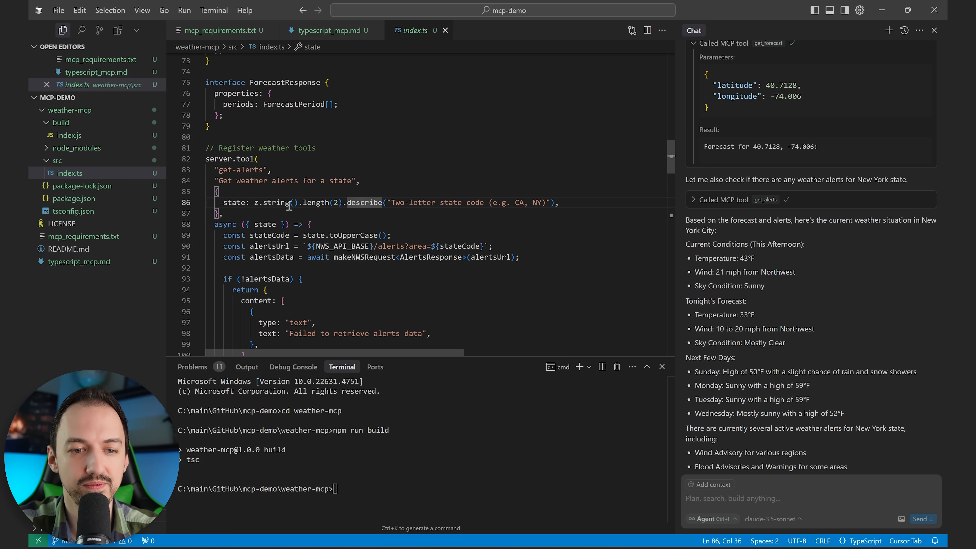
{"action": "scroll", "scroll_direction": "down", "scroll_amount": 3}
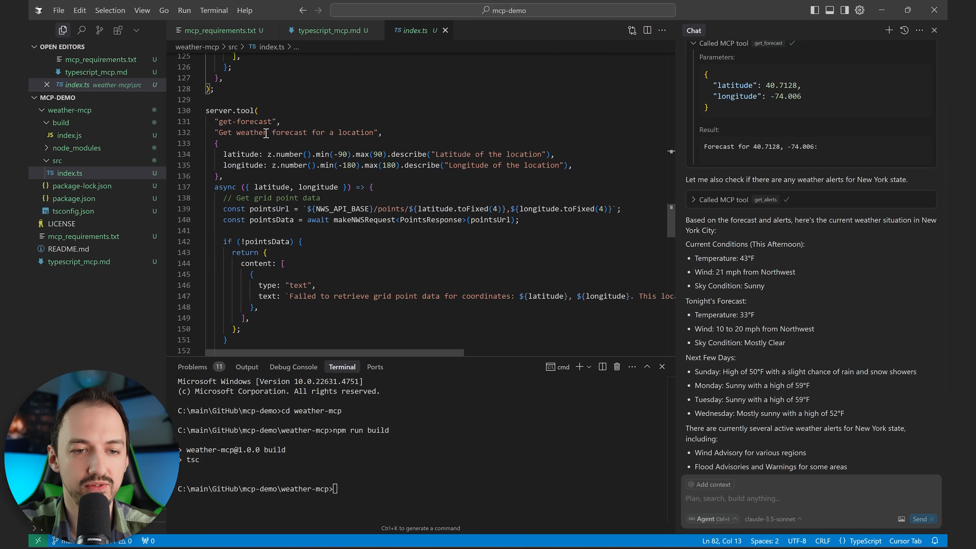
{"action": "double_click", "coordinate": [241, 153]}
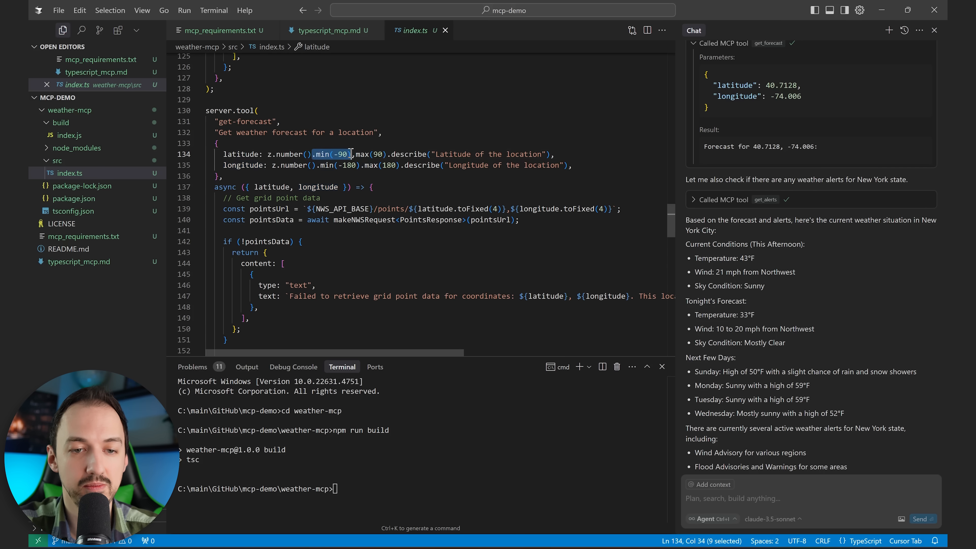
{"action": "left_click", "coordinate": [405, 153]}
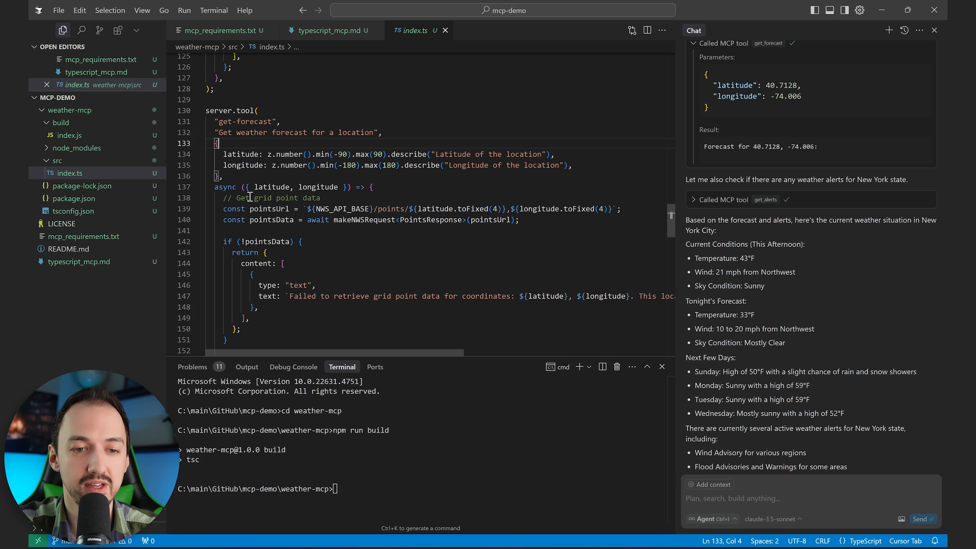
{"action": "left_click", "coordinate": [256, 176]}
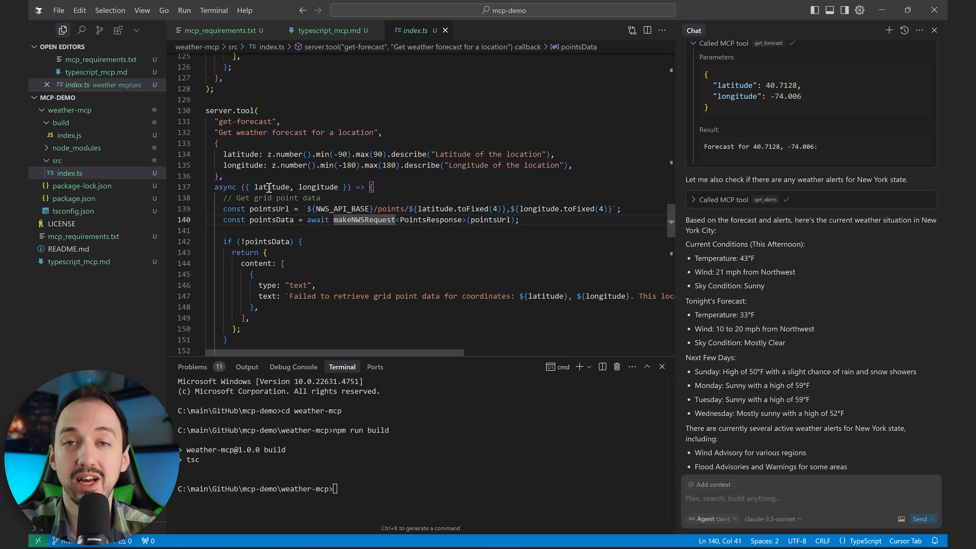
{"action": "double_click", "coordinate": [273, 129]}
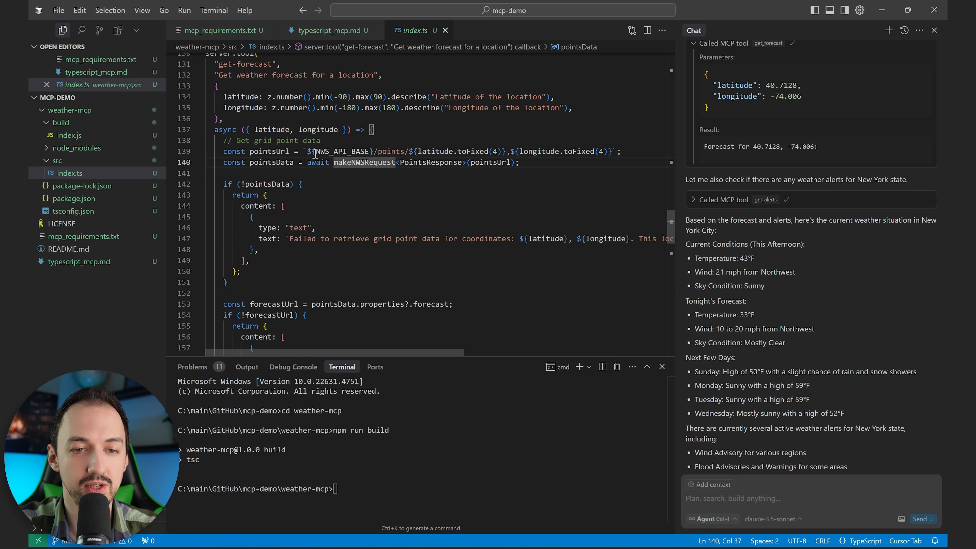
{"action": "left_click_drag", "start_coordinate": [314, 150], "coordinate": [440, 150]}
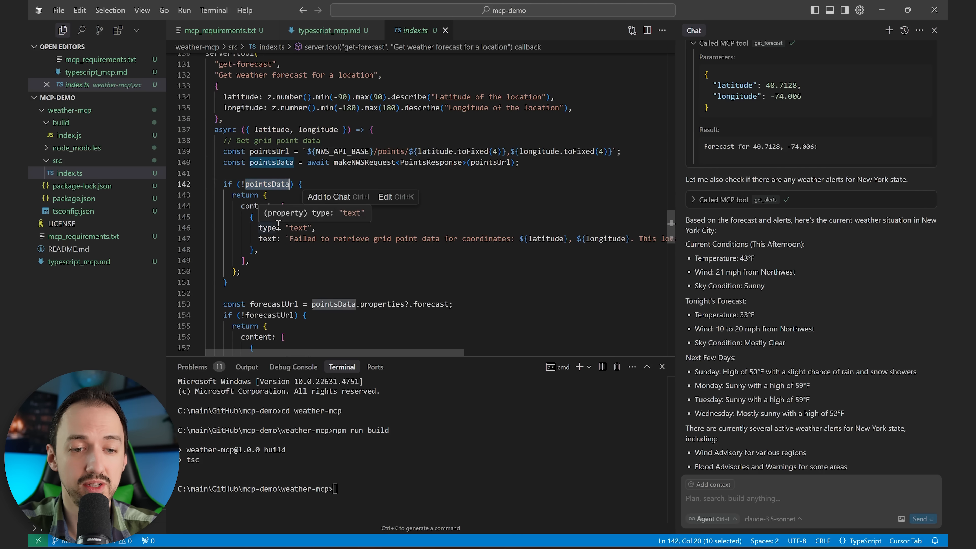
{"action": "left_click_drag", "start_coordinate": [267, 184], "coordinate": [249, 260]}
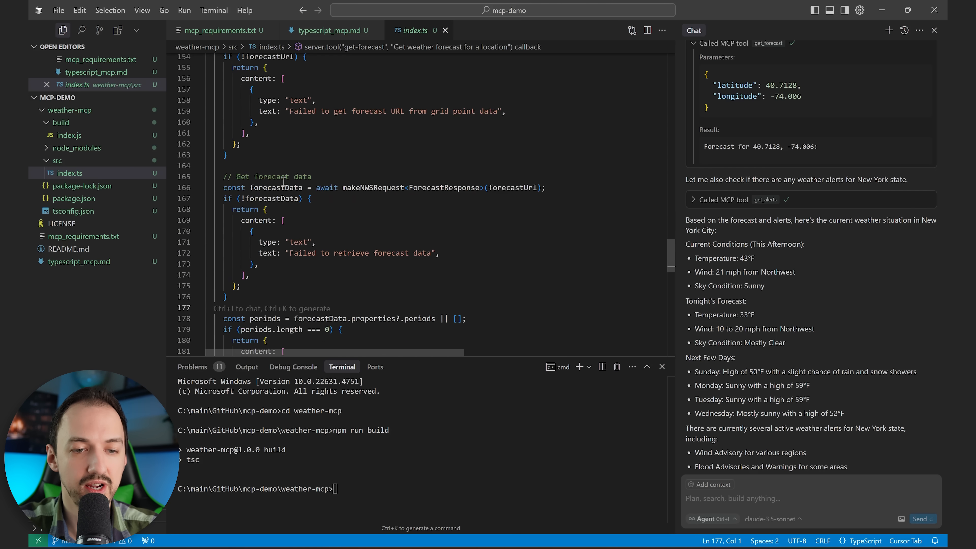
{"action": "scroll", "scroll_direction": "down", "scroll_amount": 3}
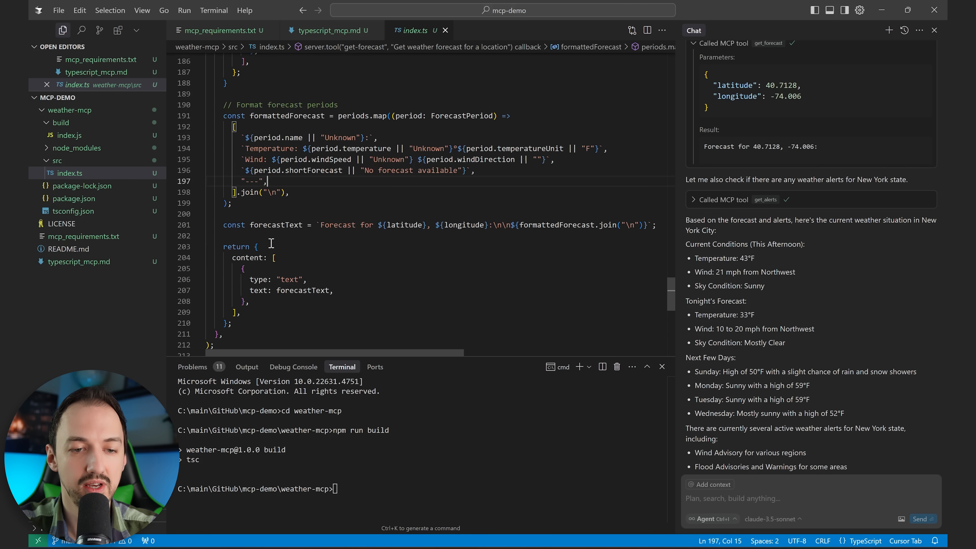
{"action": "left_click_drag", "start_coordinate": [234, 246], "coordinate": [233, 322]}
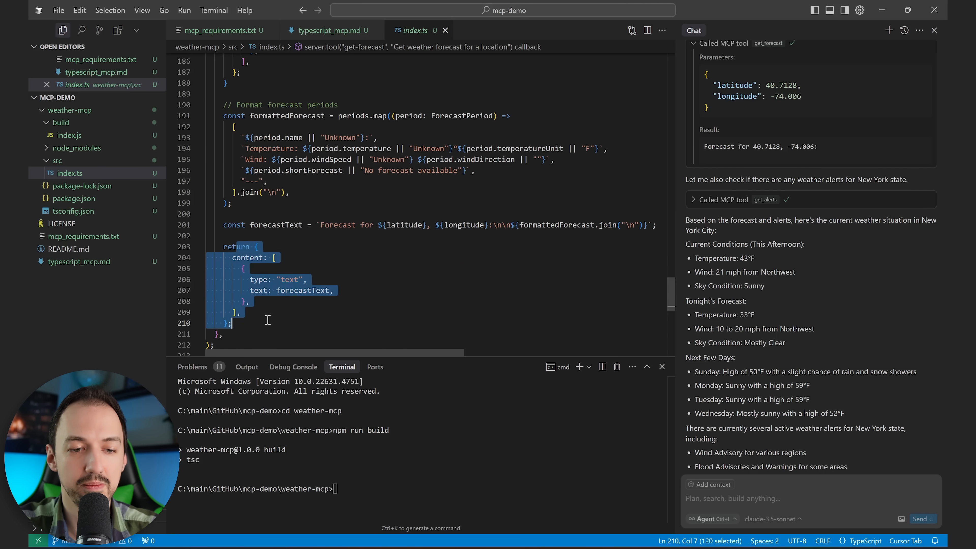
{"action": "left_click", "coordinate": [302, 280]}
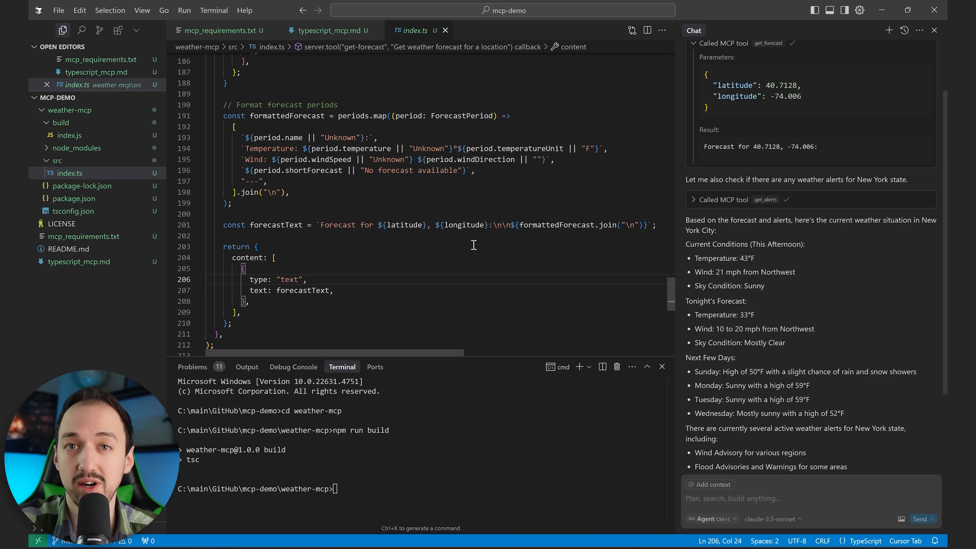
{"action": "scroll", "scroll_direction": "up", "scroll_amount": 3}
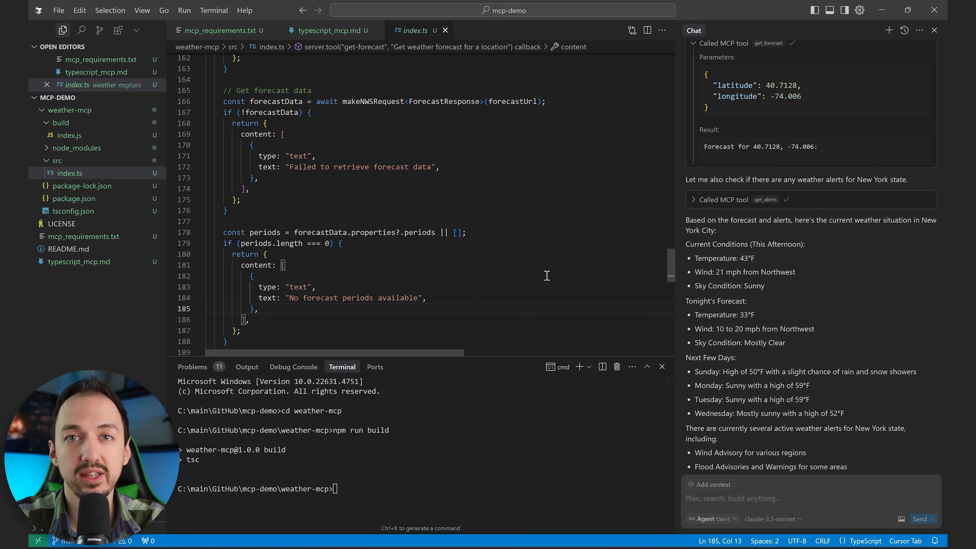
{"action": "scroll", "scroll_direction": "down", "scroll_amount": 3}
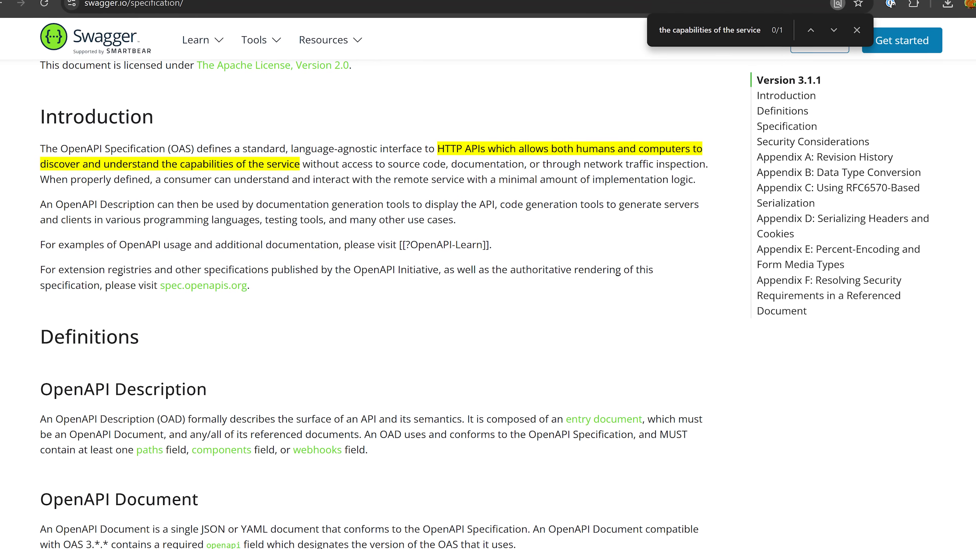
Scroll down the OpenAPI Specification page to review the highlighted capability-discovery sentence.
{"action": "scroll", "scroll_direction": "down", "scroll_amount": 3}
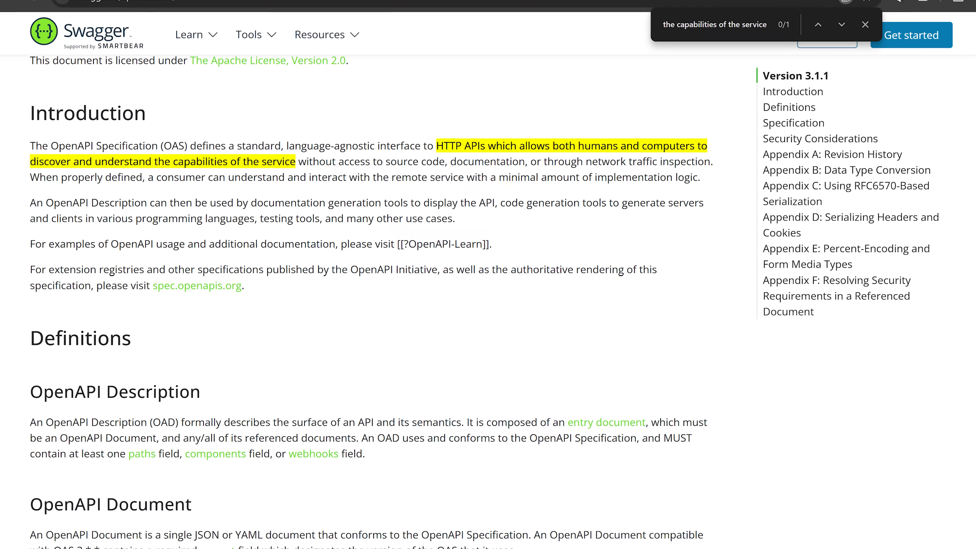